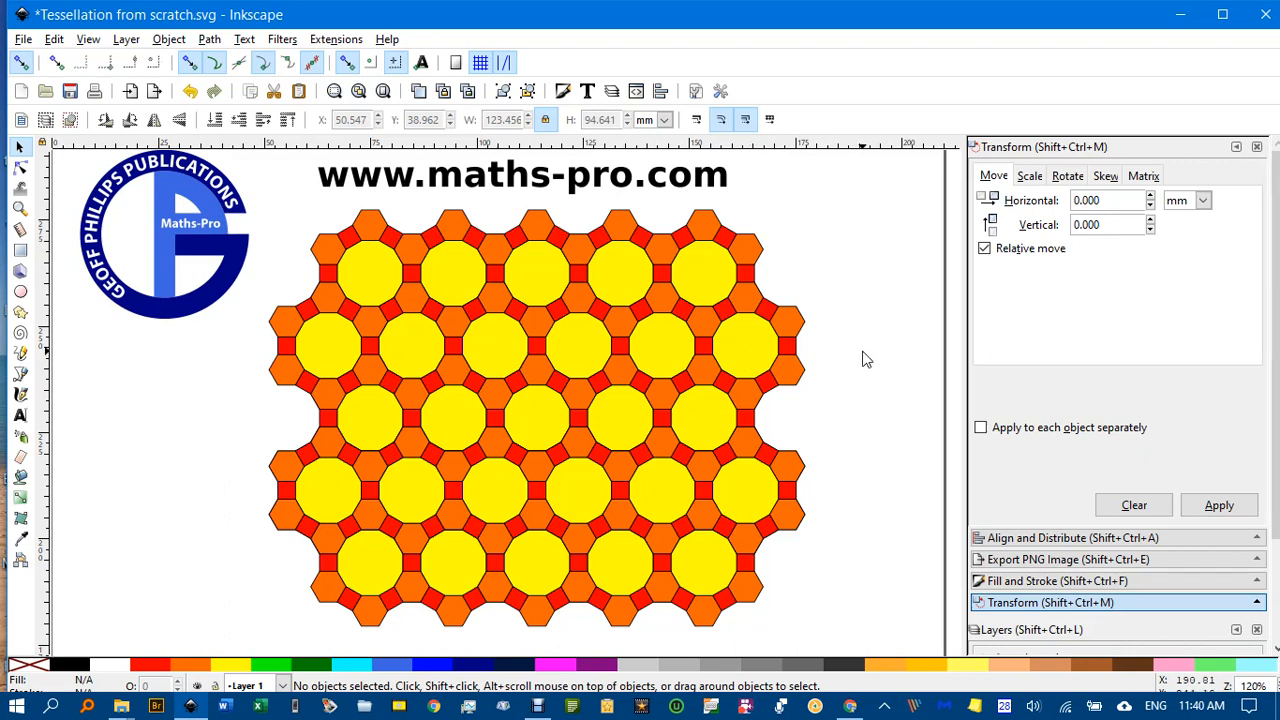
{"action": "mouse_move", "coordinate": [832, 376]}
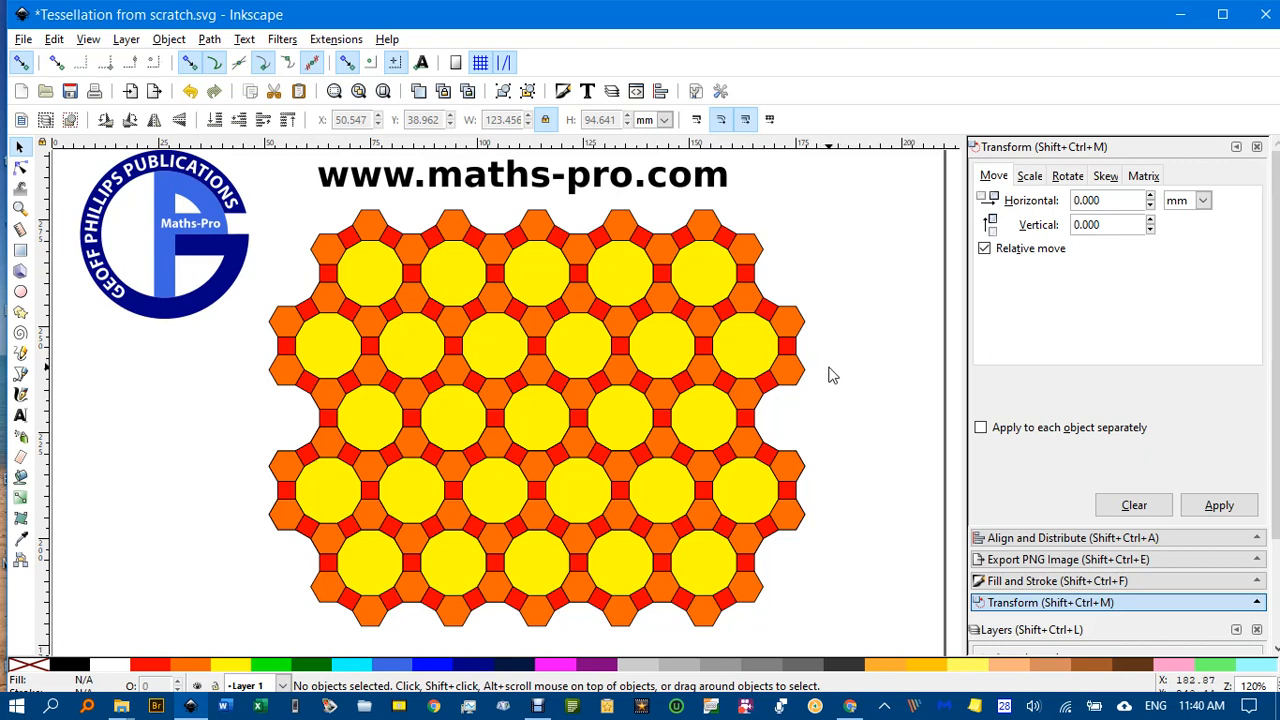
{"action": "mouse_move", "coordinate": [836, 372]}
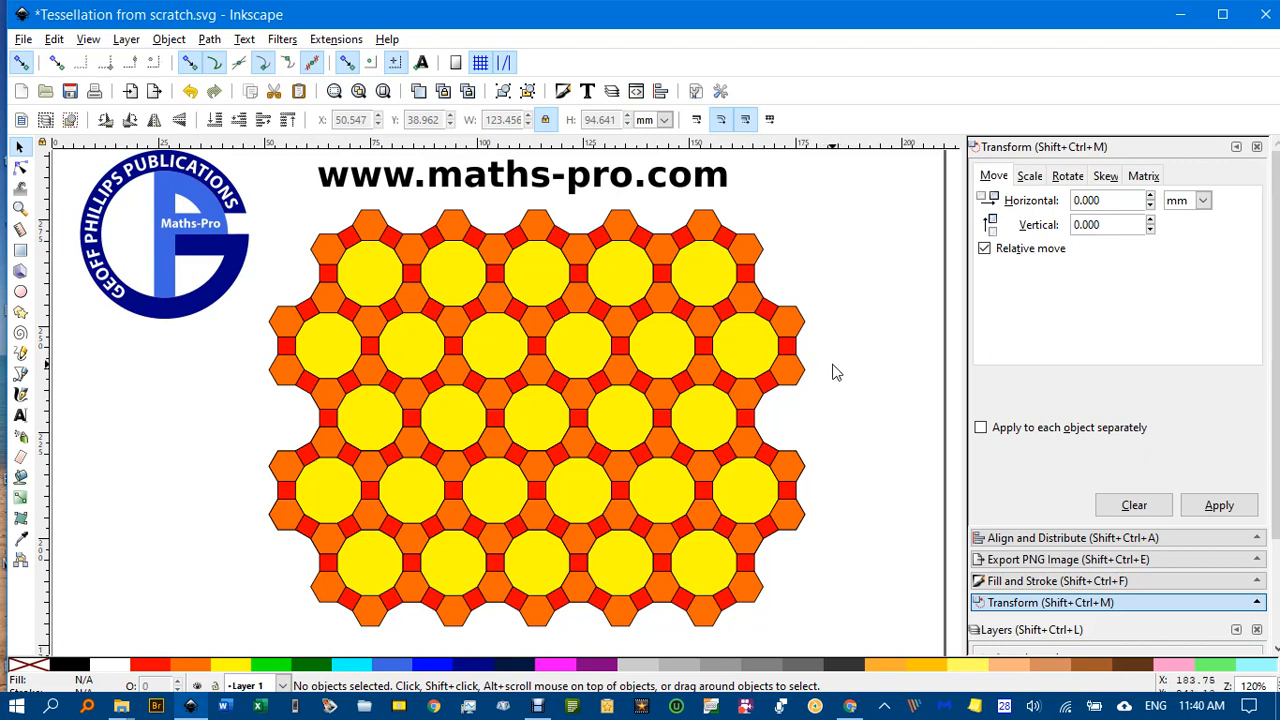
{"action": "mouse_move", "coordinate": [832, 374]}
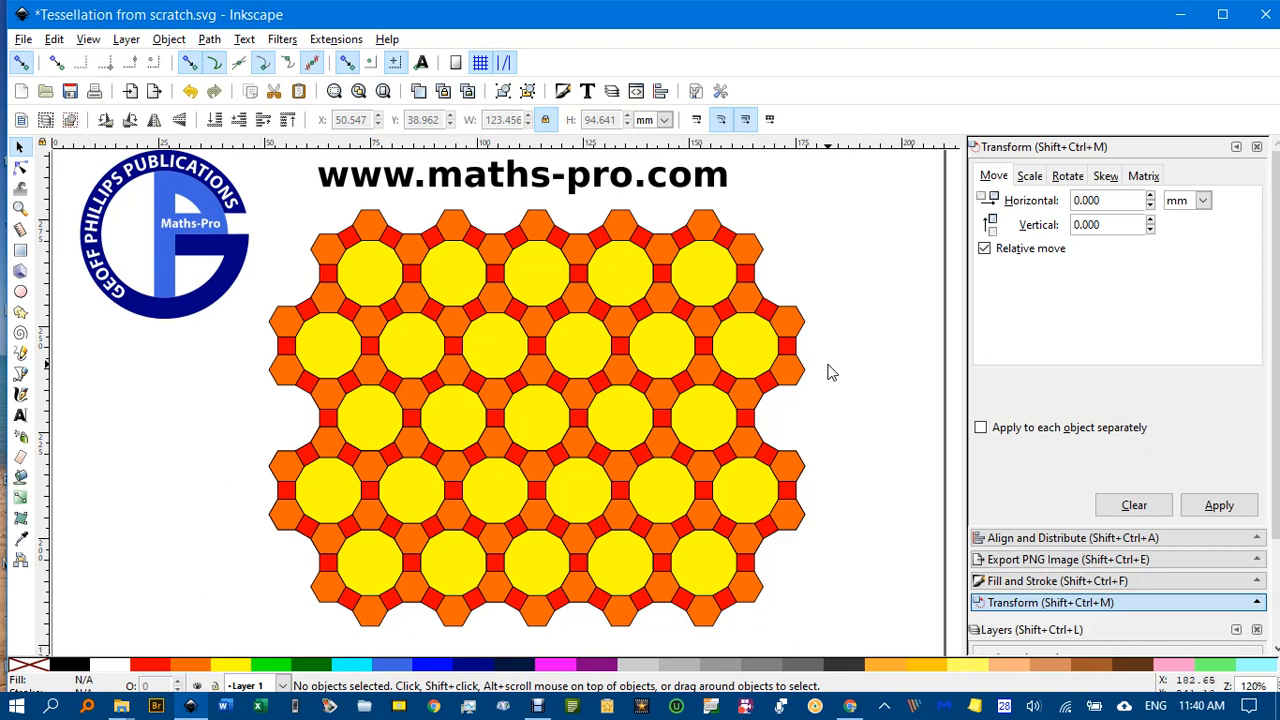
{"action": "mouse_move", "coordinate": [828, 376]}
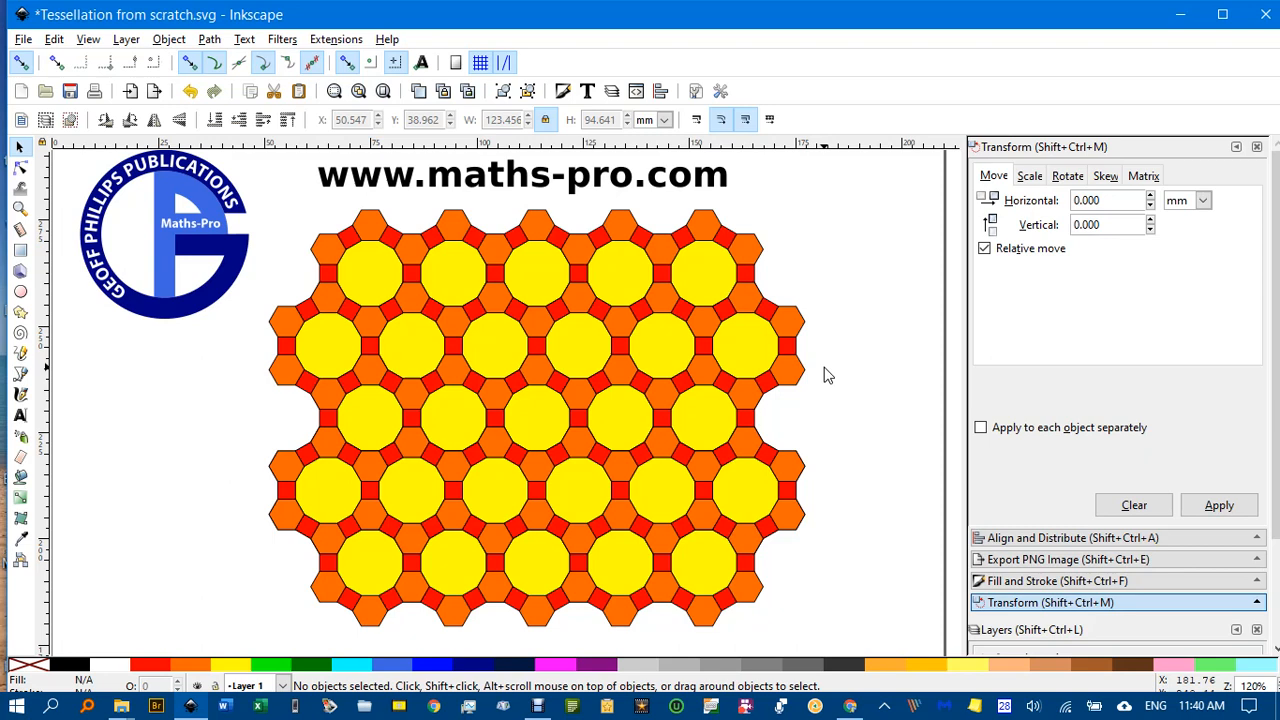
Step: Scroll down to a blank stretch of canvas away from the finished tessellation
{"action": "scroll", "scroll_direction": "down", "scroll_amount": 3}
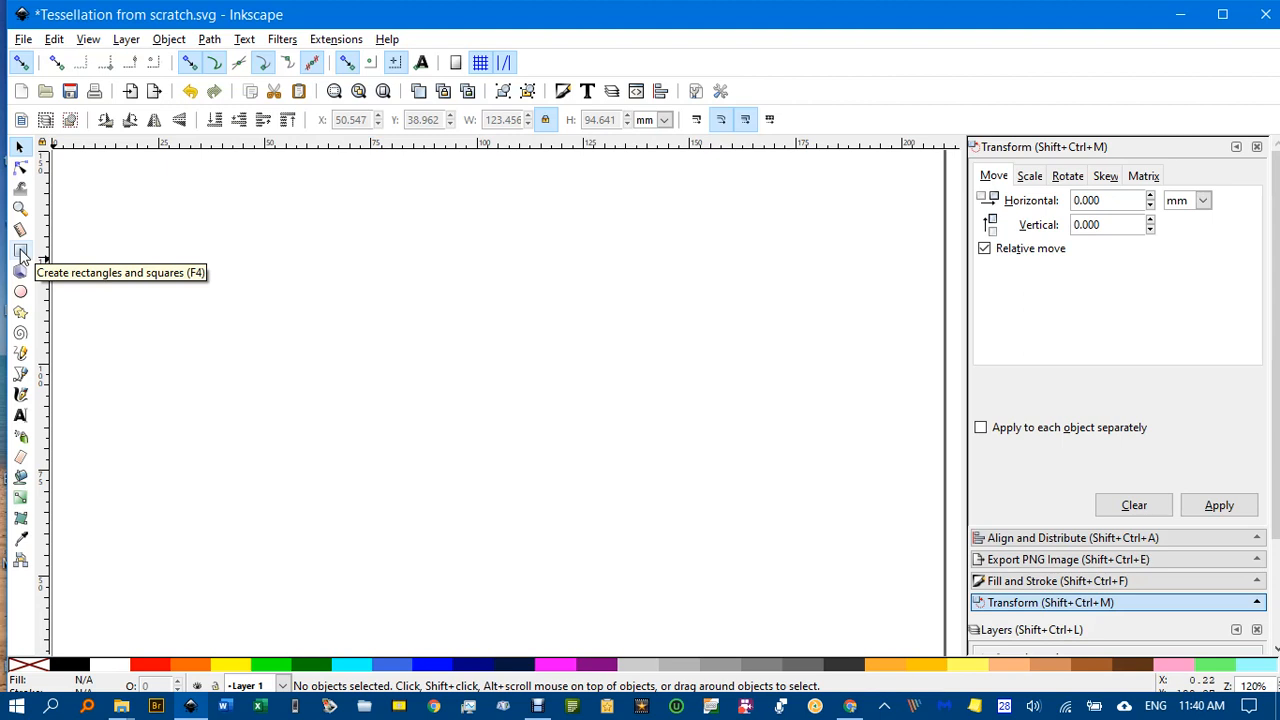
Step: Draw a square about 20.7 mm per side with the Rectangle tool, then return to the Selector
{"action": "left_click", "coordinate": [20, 248]}
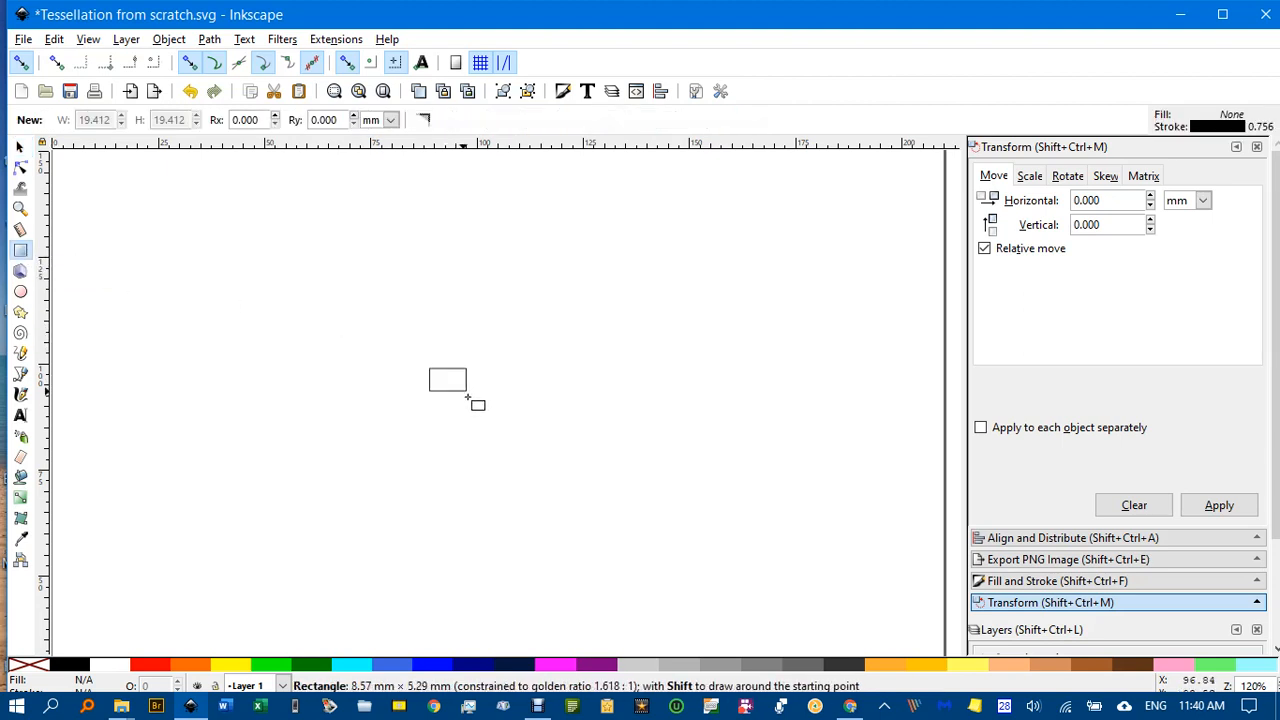
{"action": "left_click_drag", "start_coordinate": [460, 398], "coordinate": [492, 422]}
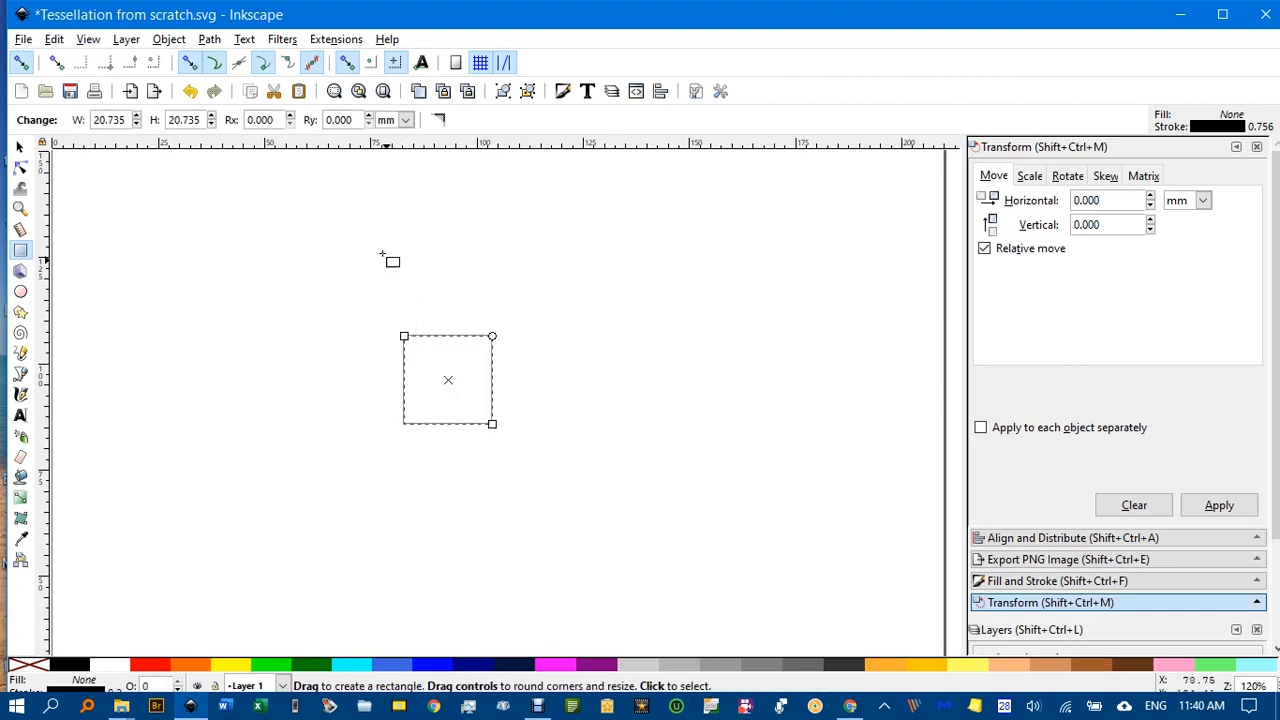
{"action": "left_click", "coordinate": [20, 148]}
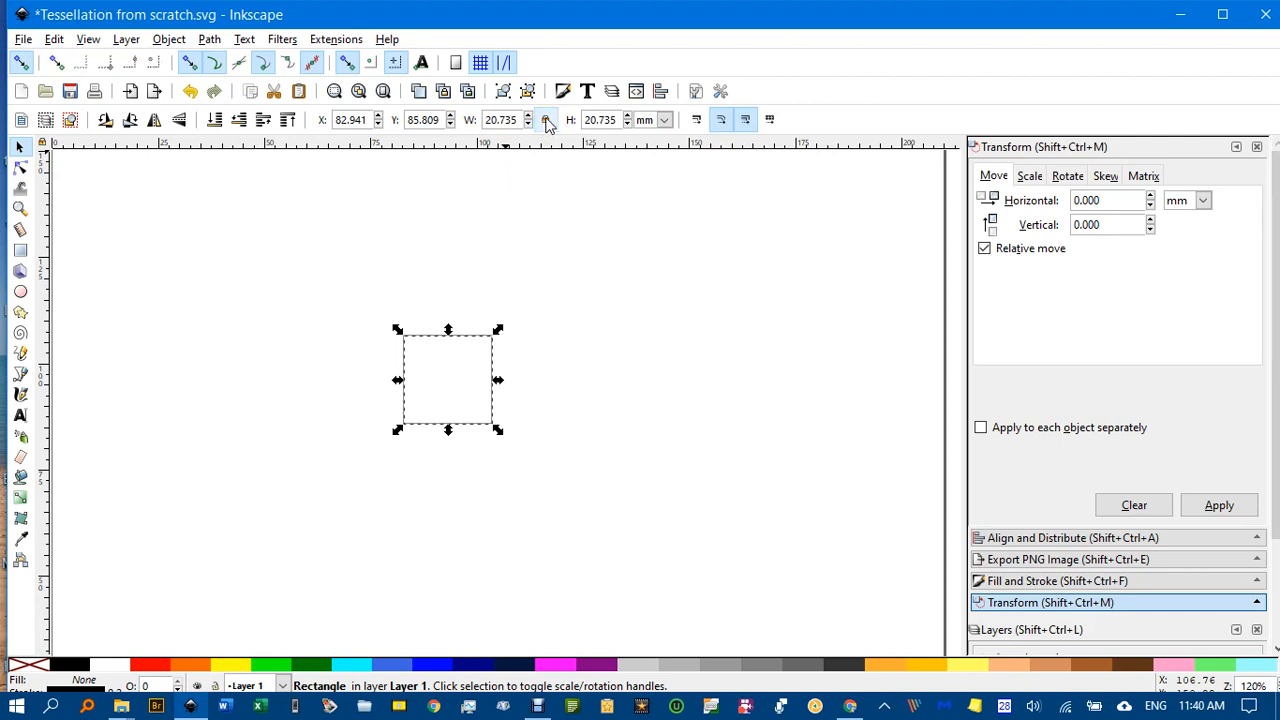
{"action": "mouse_move", "coordinate": [544, 120]}
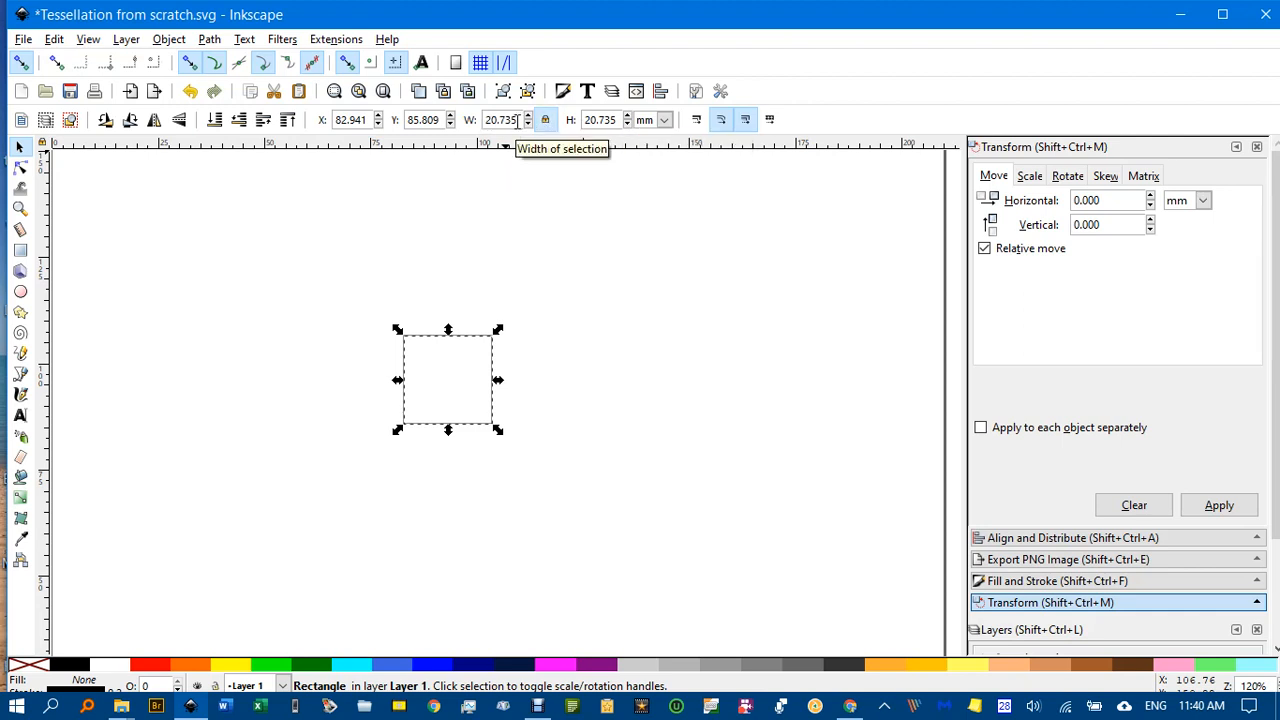
{"action": "mouse_move", "coordinate": [510, 168]}
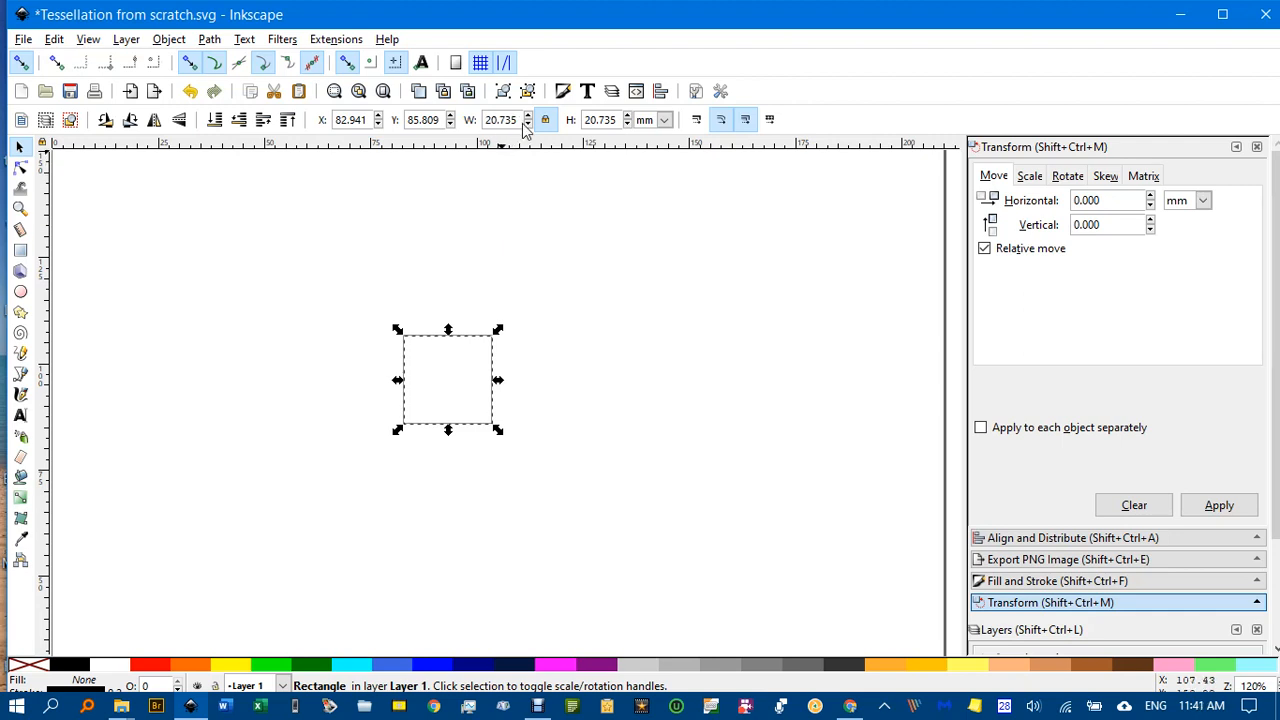
{"action": "mouse_move", "coordinate": [50, 308]}
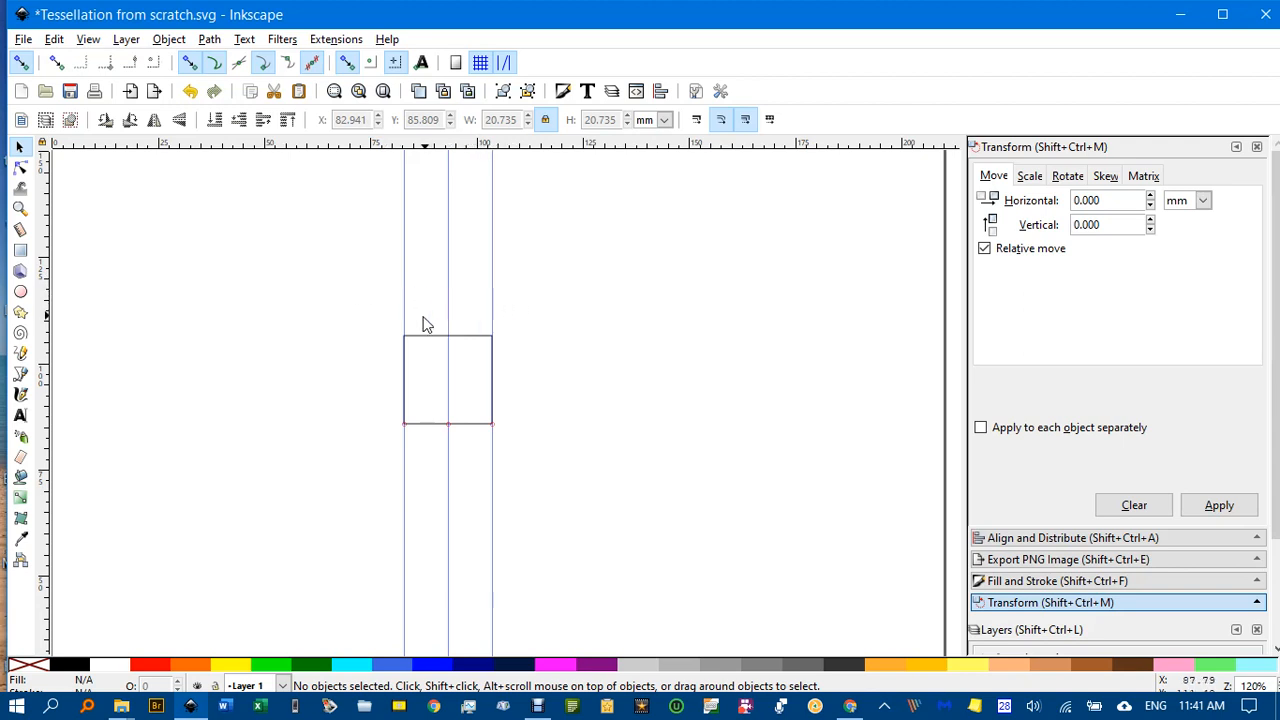
{"action": "mouse_move", "coordinate": [50, 304]}
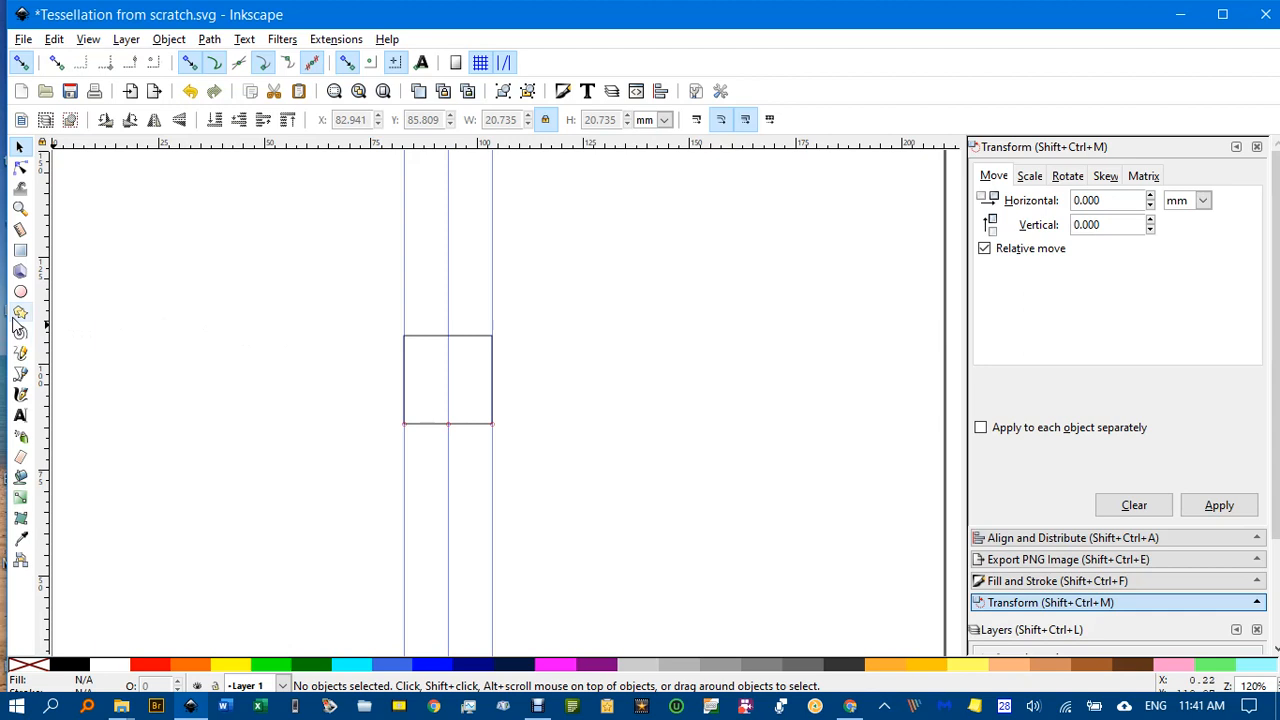
Step: Draw a six-cornered regular hexagon about 60 mm wide beside the square
{"action": "left_click", "coordinate": [20, 312]}
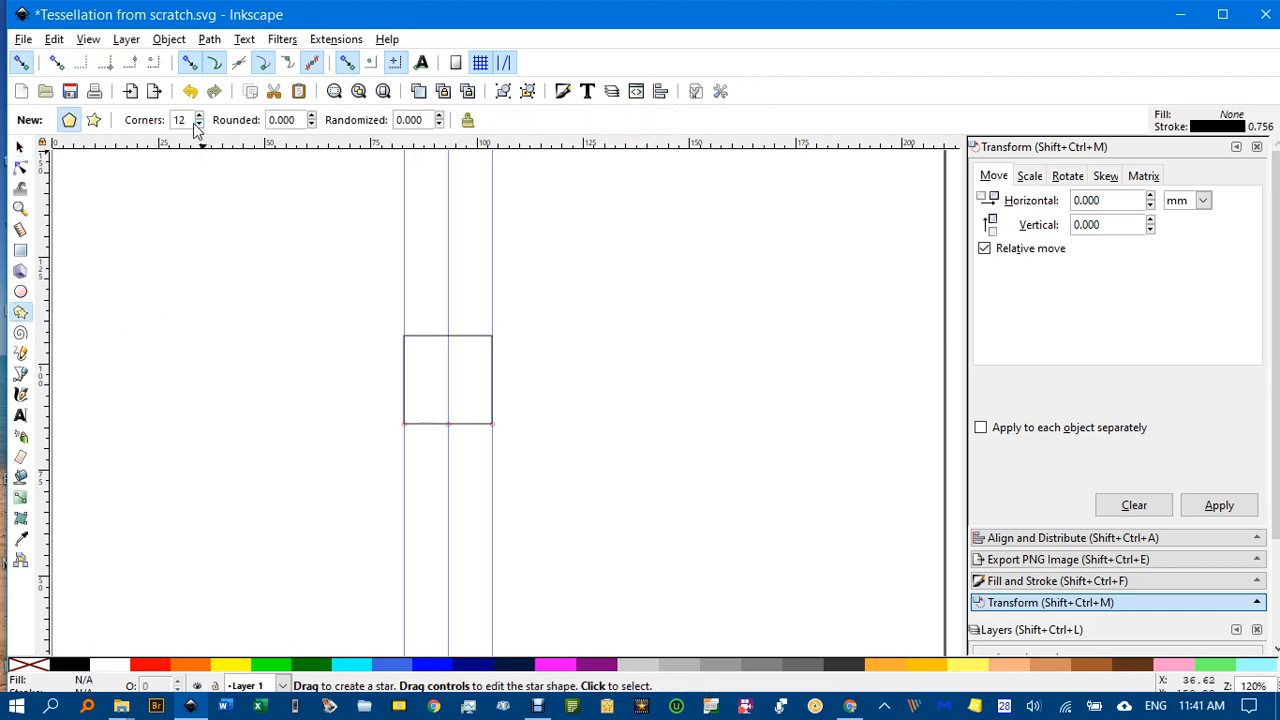
{"action": "left_click", "coordinate": [198, 124]}
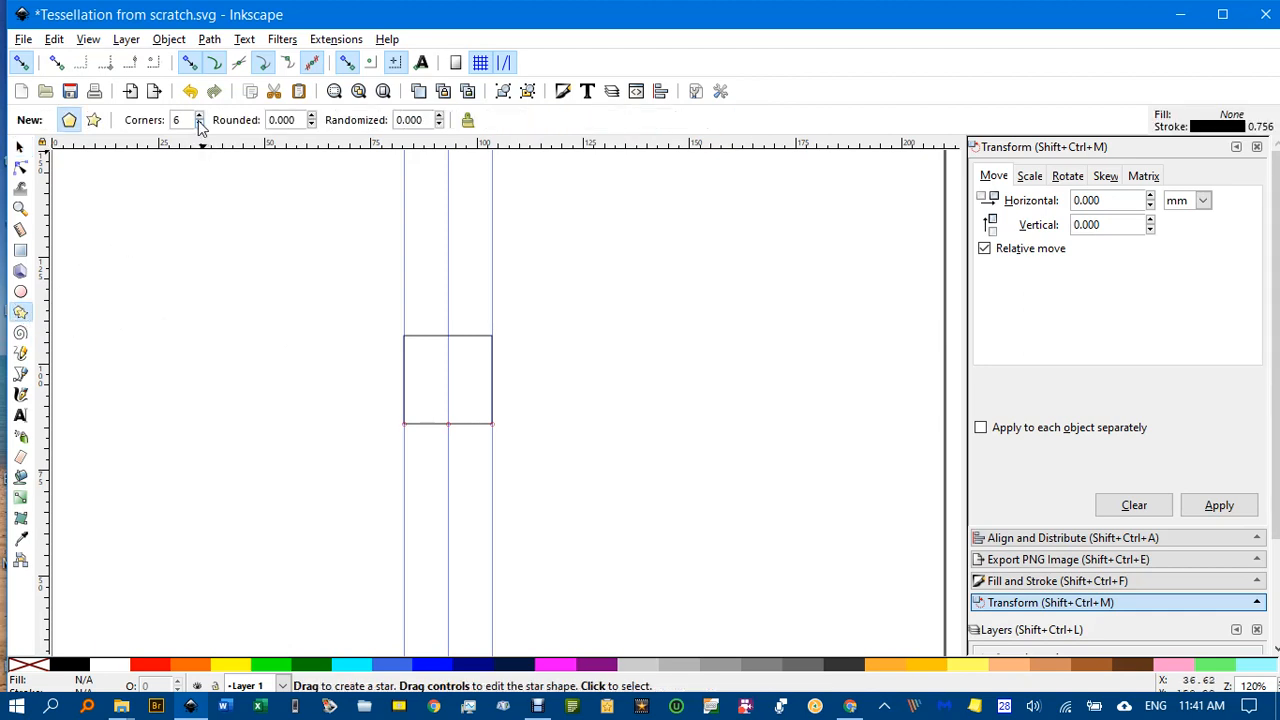
{"action": "mouse_move", "coordinate": [404, 144]}
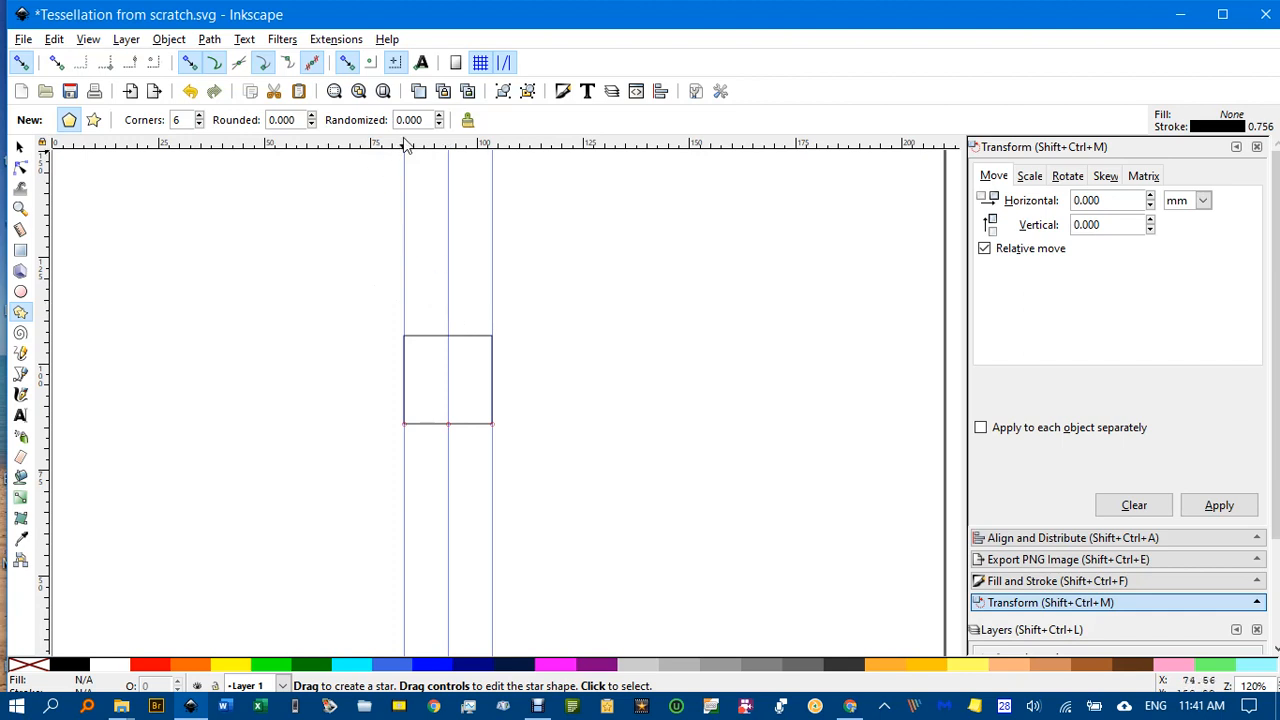
{"action": "left_click_drag", "start_coordinate": [598, 362], "coordinate": [624, 380]}
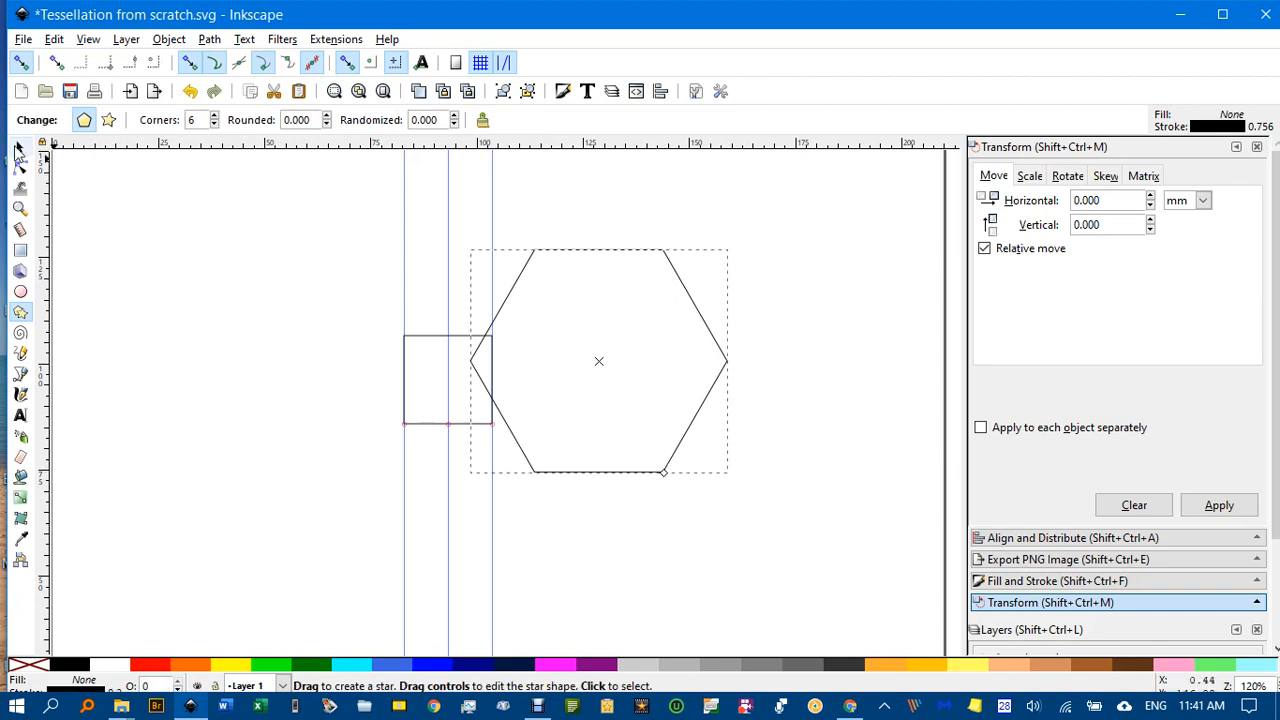
{"action": "left_click", "coordinate": [18, 148]}
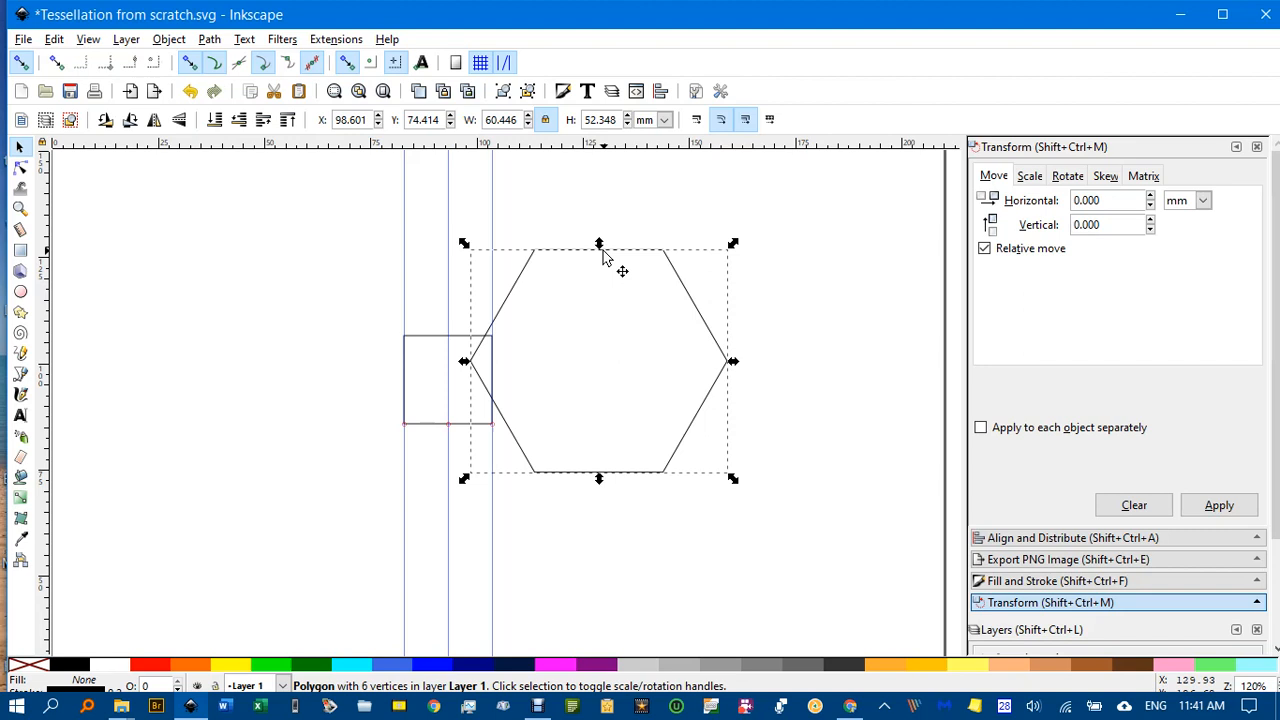
{"action": "mouse_move", "coordinate": [624, 270]}
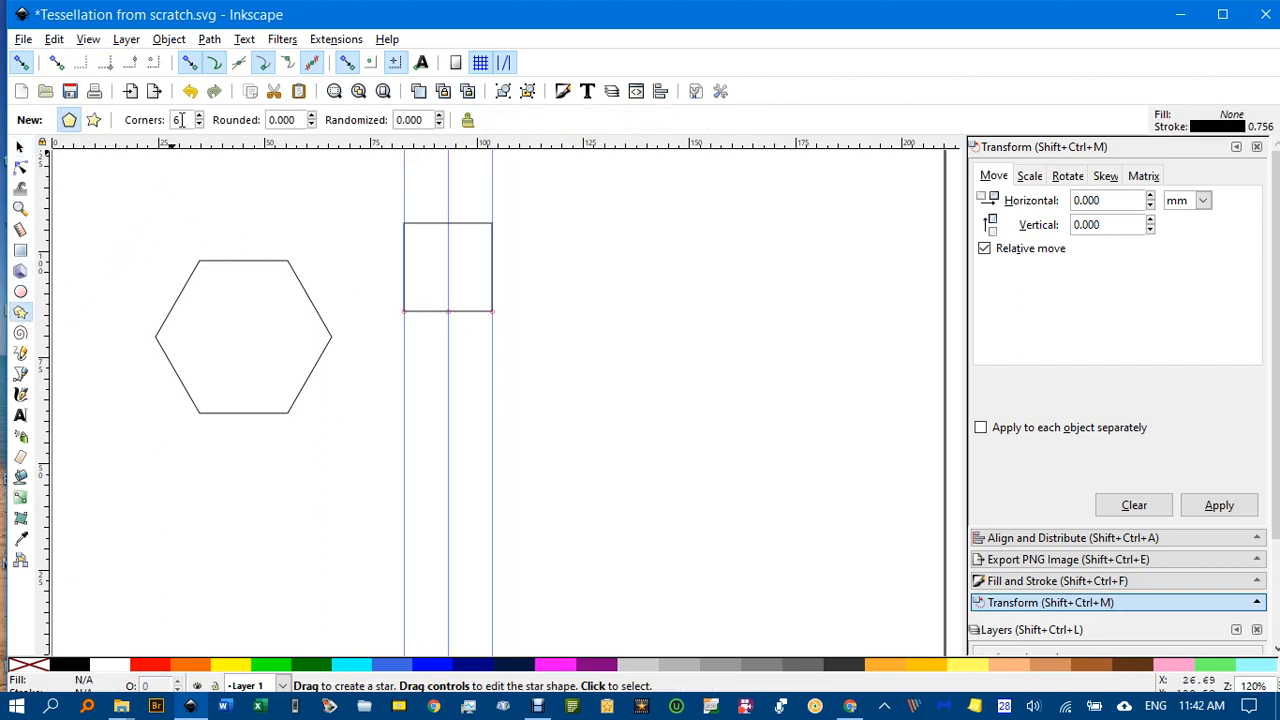
Step: Draw a twelve-cornered polygon and drag it into place lined up against the square
{"action": "left_click", "coordinate": [200, 114]}
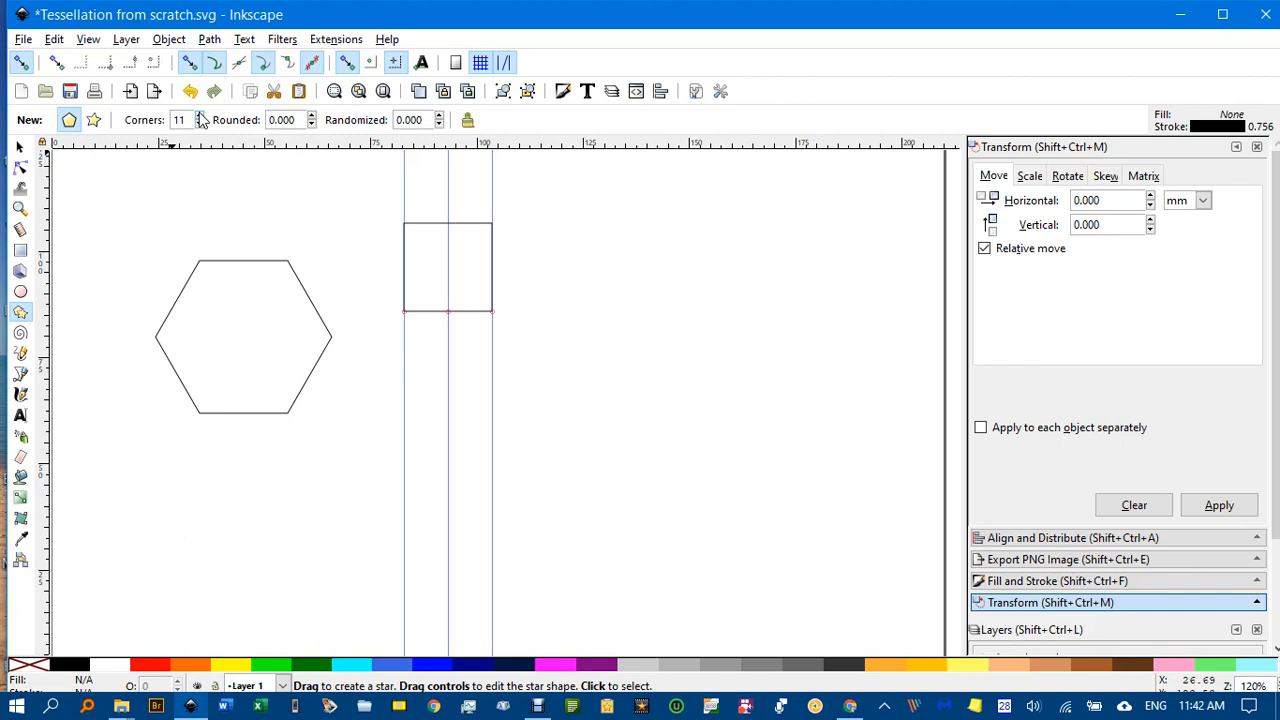
{"action": "left_click", "coordinate": [200, 114]}
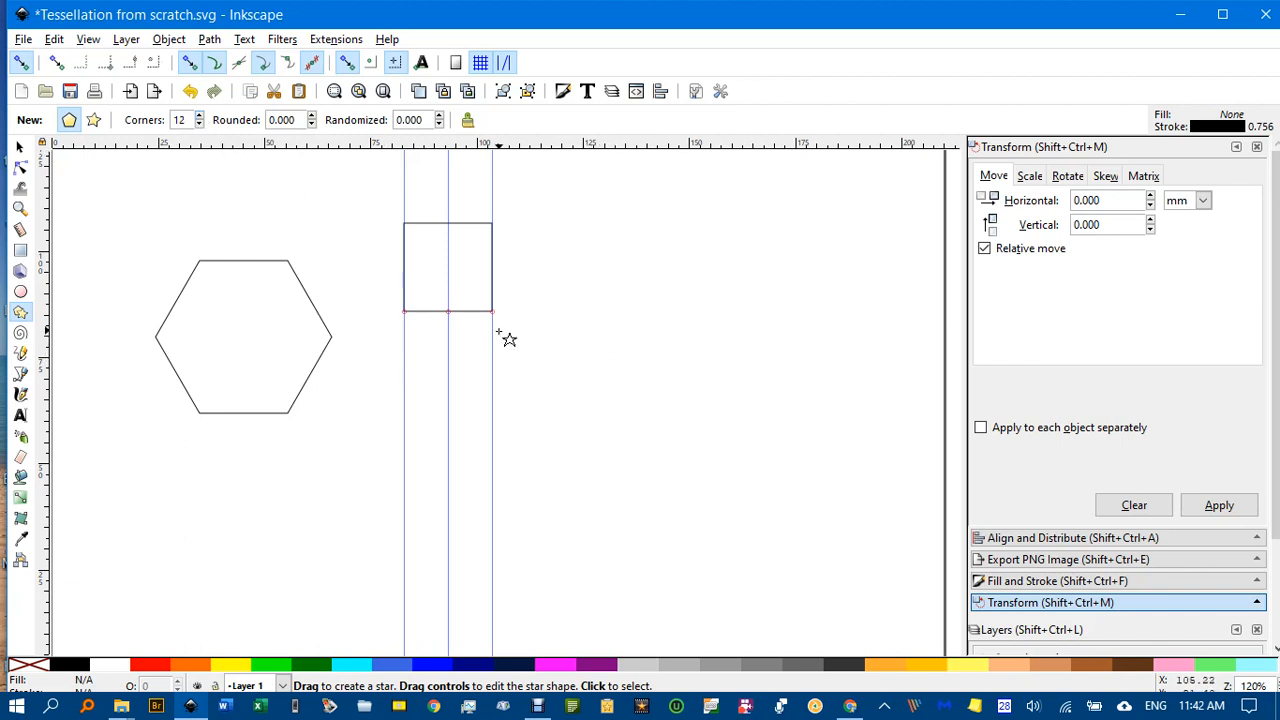
{"action": "mouse_move", "coordinate": [418, 348]}
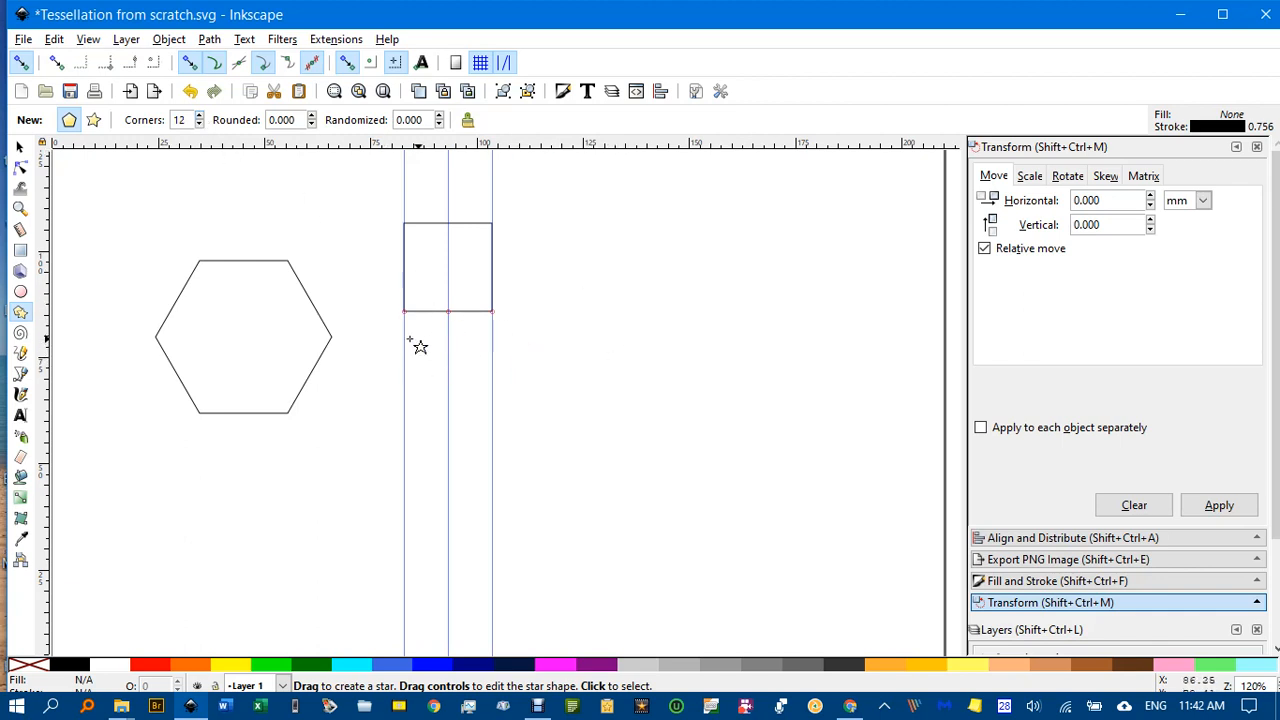
{"action": "mouse_move", "coordinate": [484, 304]}
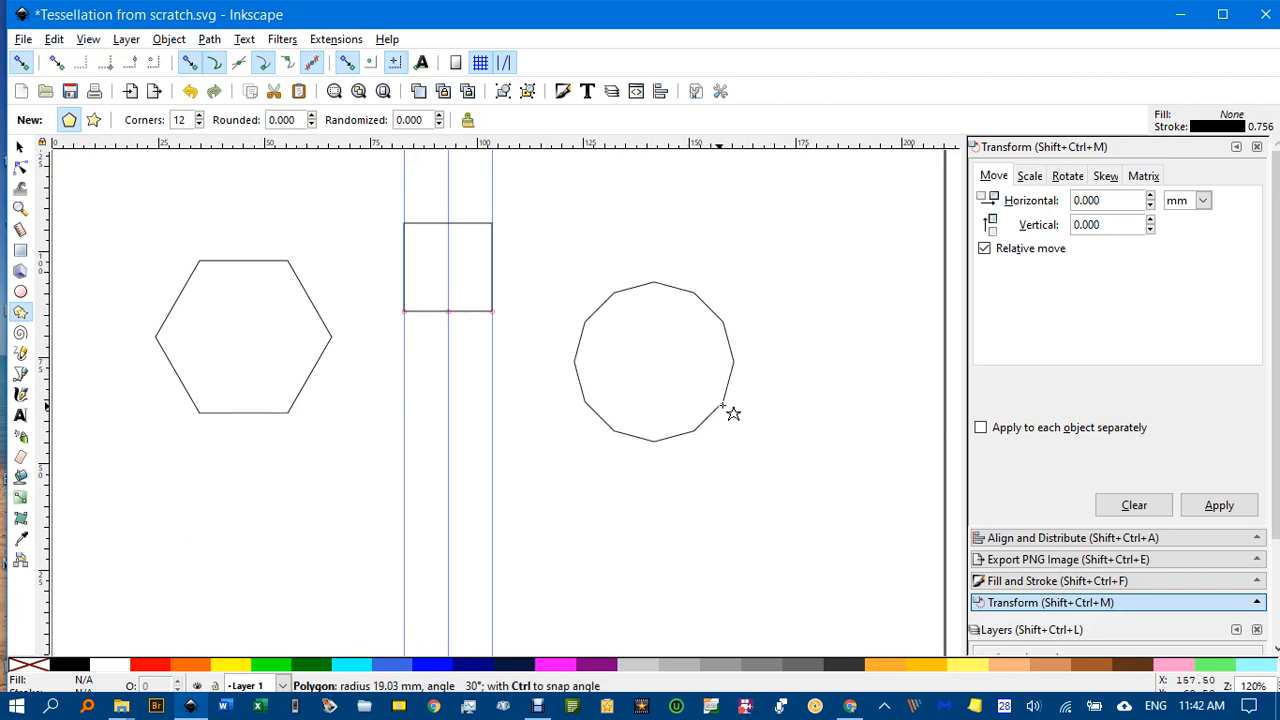
{"action": "left_click", "coordinate": [654, 360]}
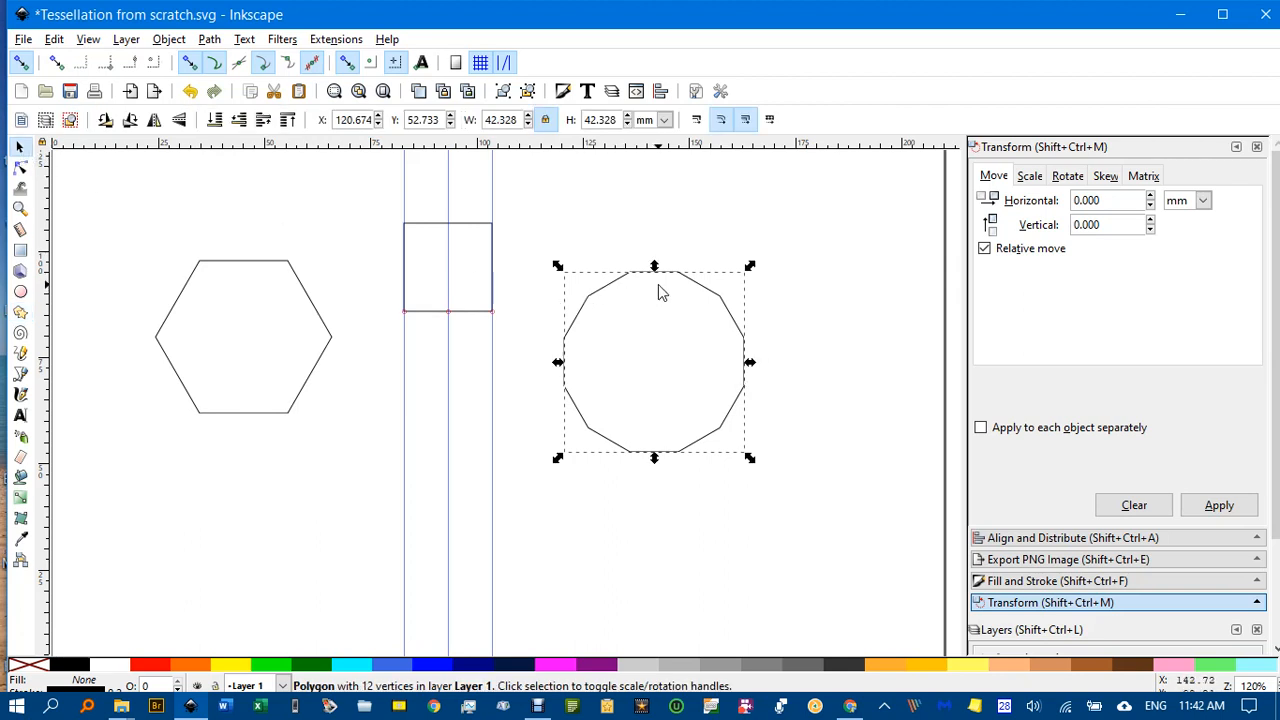
{"action": "mouse_move", "coordinate": [664, 290]}
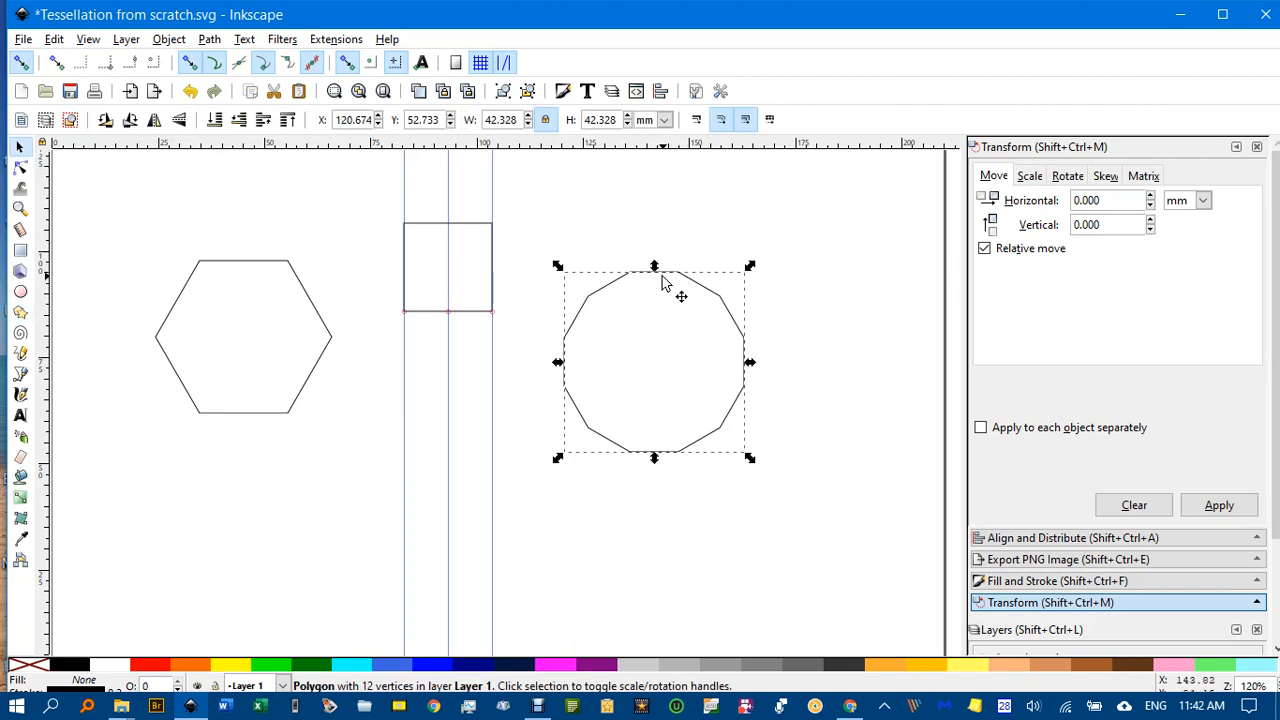
{"action": "left_click_drag", "start_coordinate": [656, 362], "coordinate": [584, 404]}
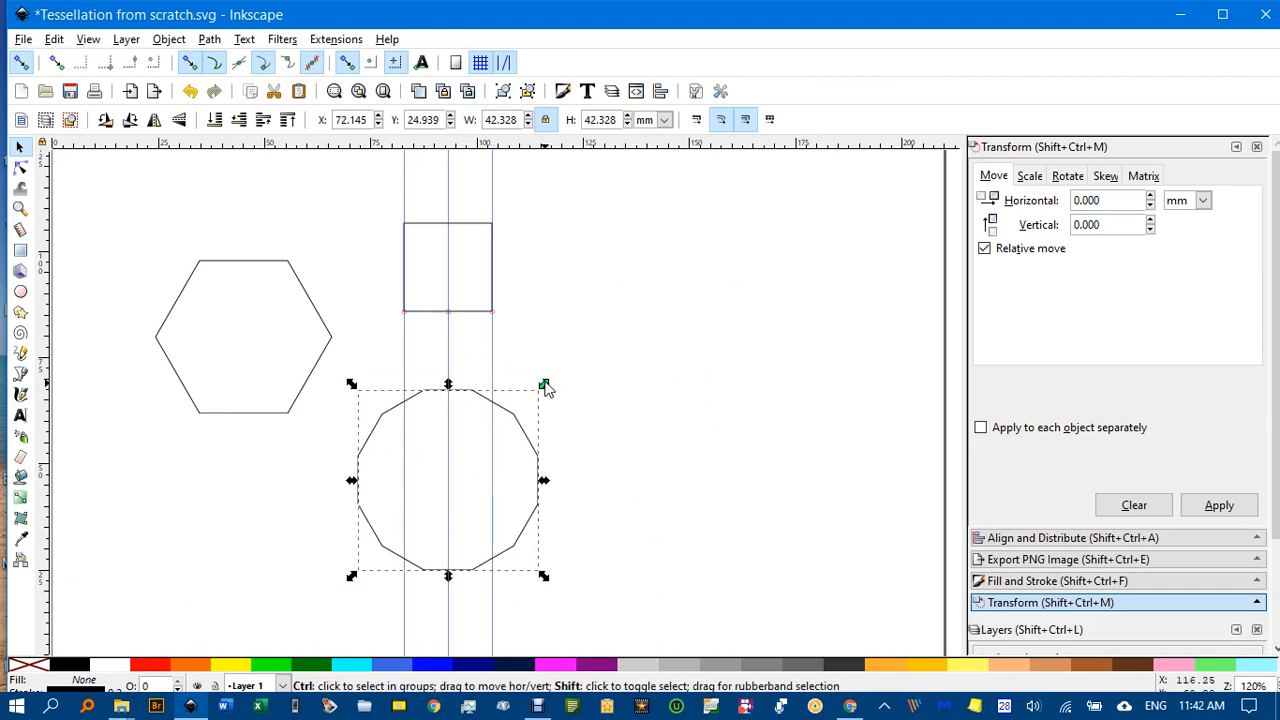
{"action": "left_click_drag", "start_coordinate": [544, 384], "coordinate": [610, 320]}
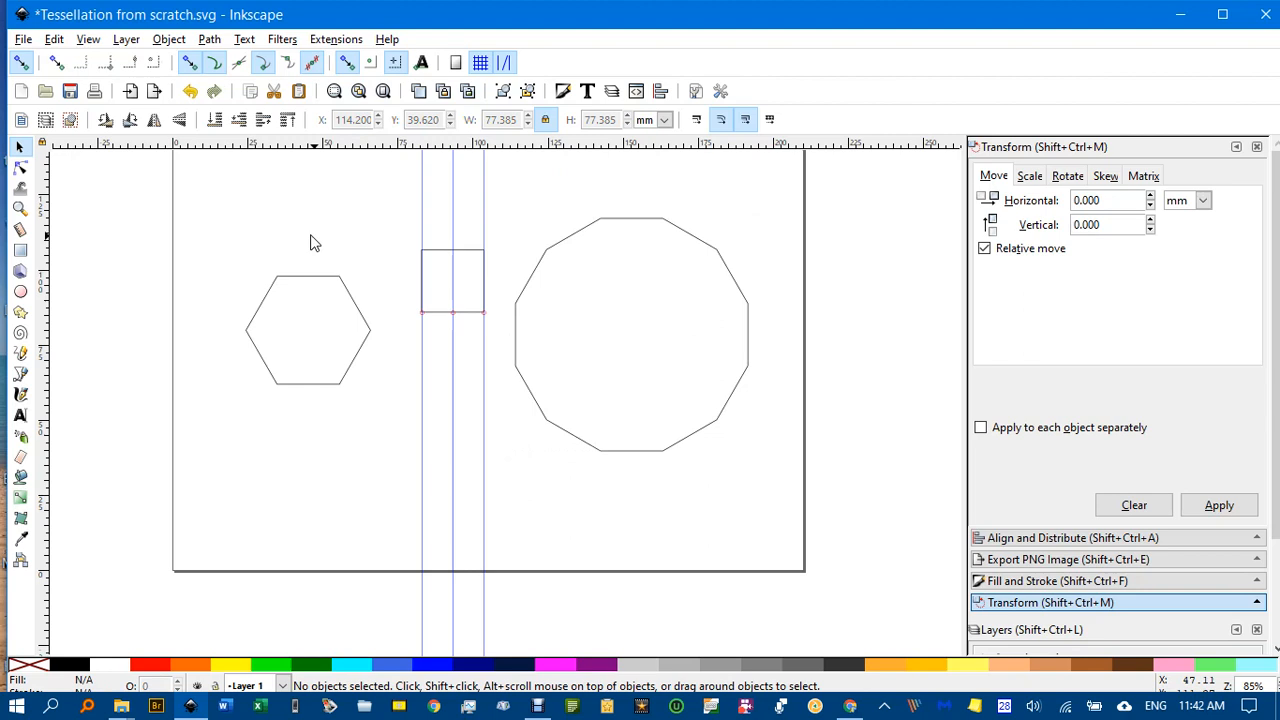
Step: Remove all guide lines via Edit > Delete All Guides
{"action": "left_click", "coordinate": [52, 38]}
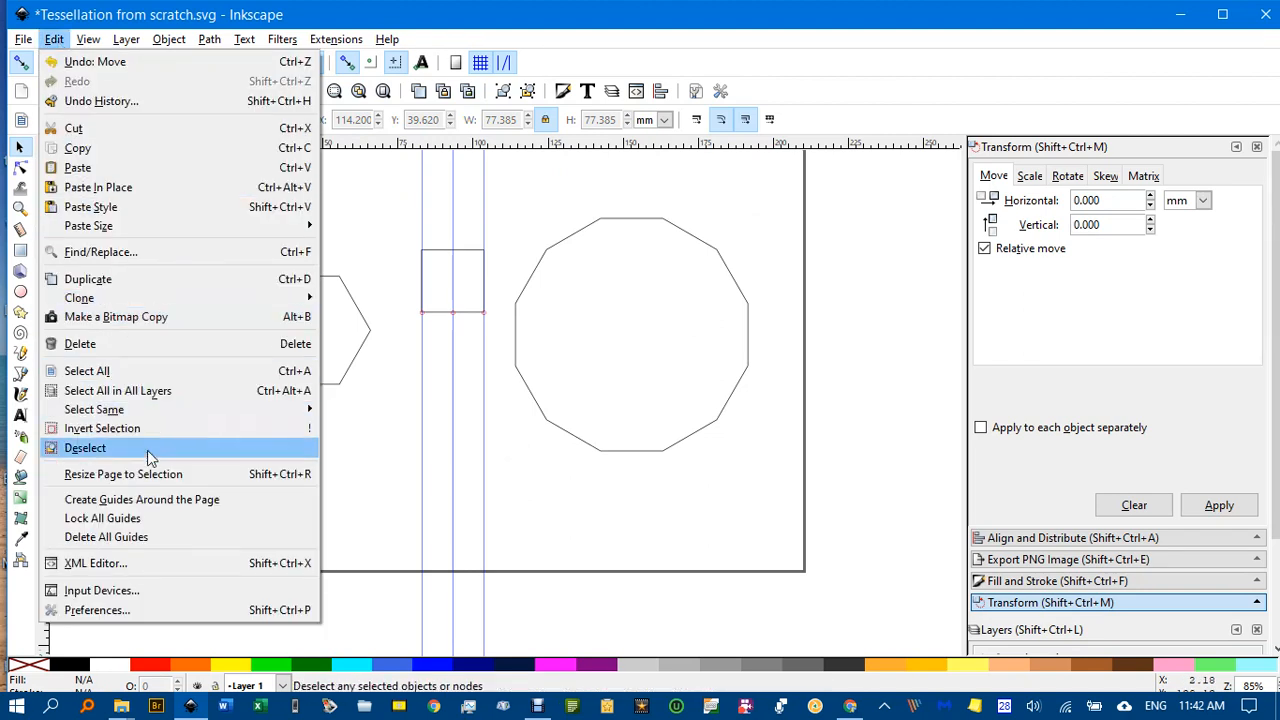
{"action": "left_click", "coordinate": [84, 448]}
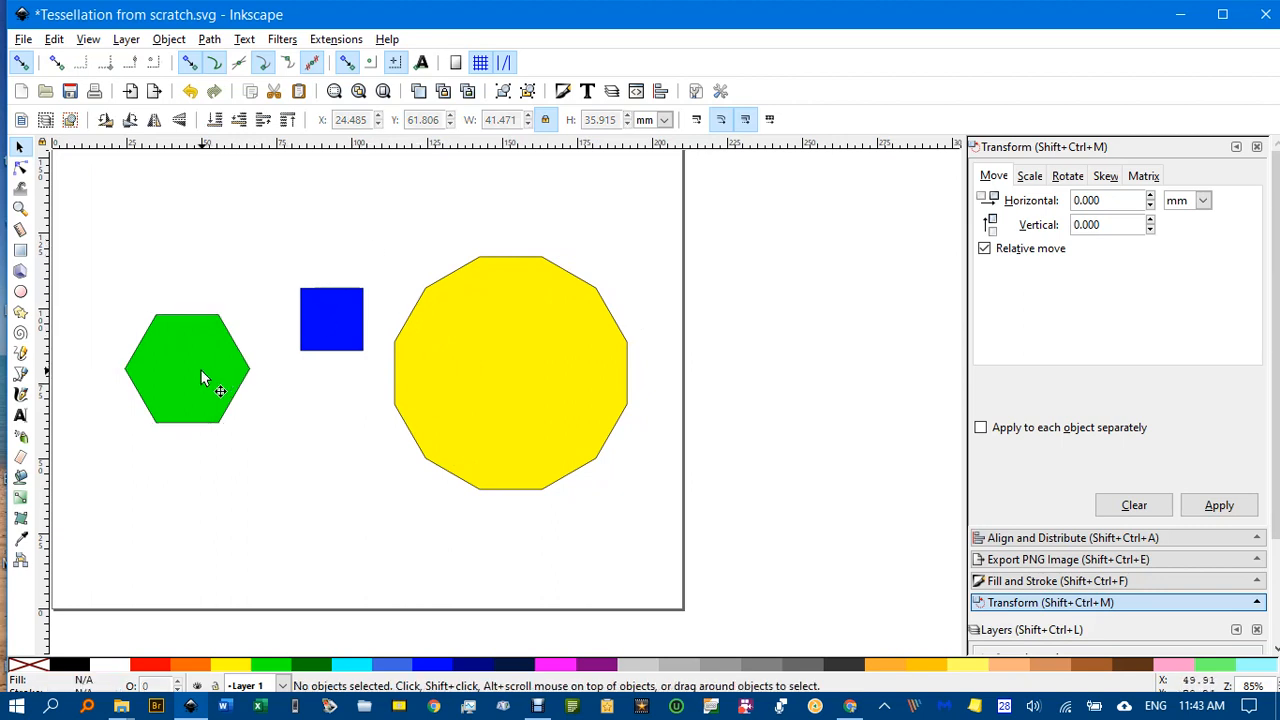
Step: Snap green hexagon copies onto every other edge of the yellow dodecagon, six in all
{"action": "left_click_drag", "start_coordinate": [188, 368], "coordinate": [510, 204]}
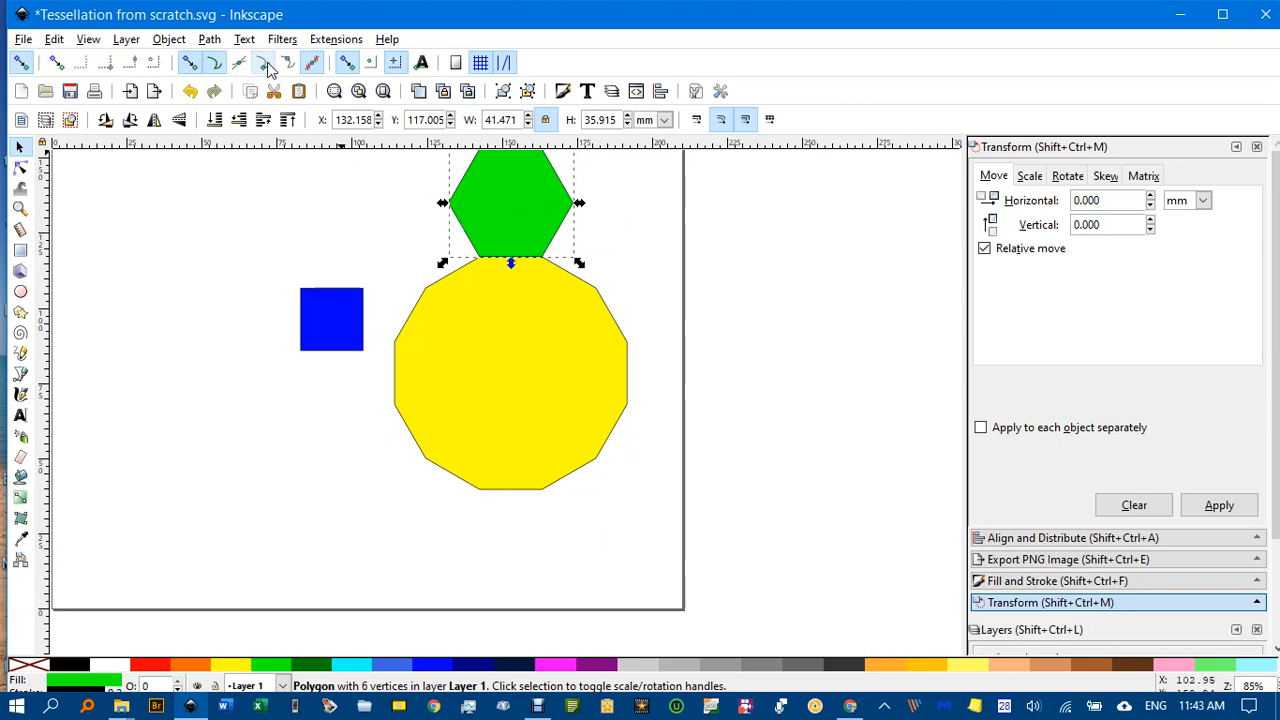
{"action": "left_click_drag", "start_coordinate": [510, 204], "coordinate": [544, 220]}
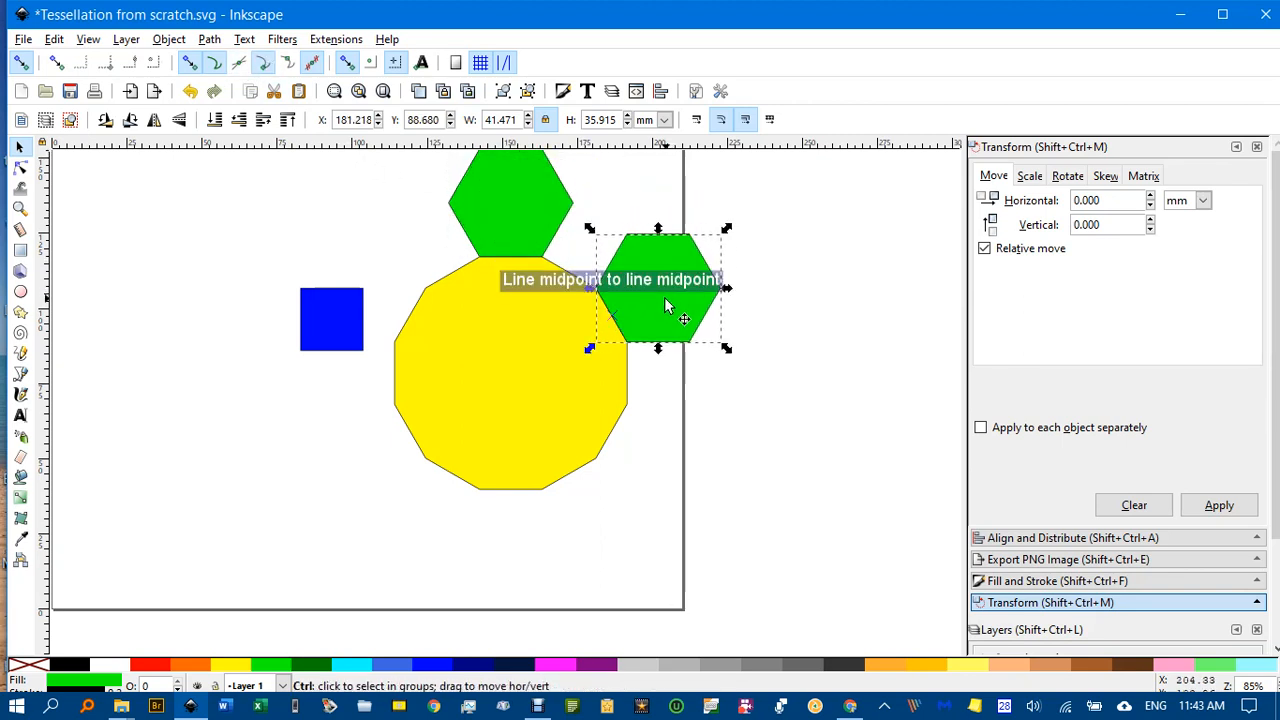
{"action": "left_click_drag", "start_coordinate": [658, 290], "coordinate": [658, 460]}
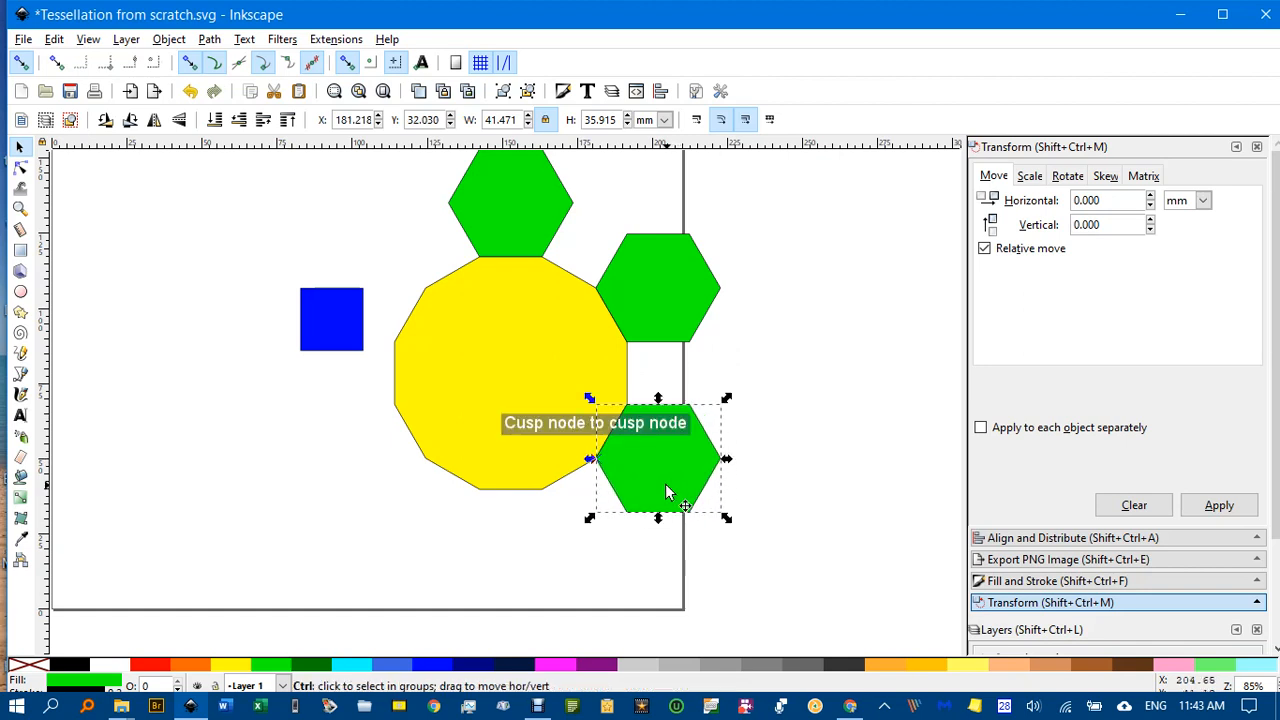
{"action": "left_click_drag", "start_coordinate": [660, 460], "coordinate": [510, 544]}
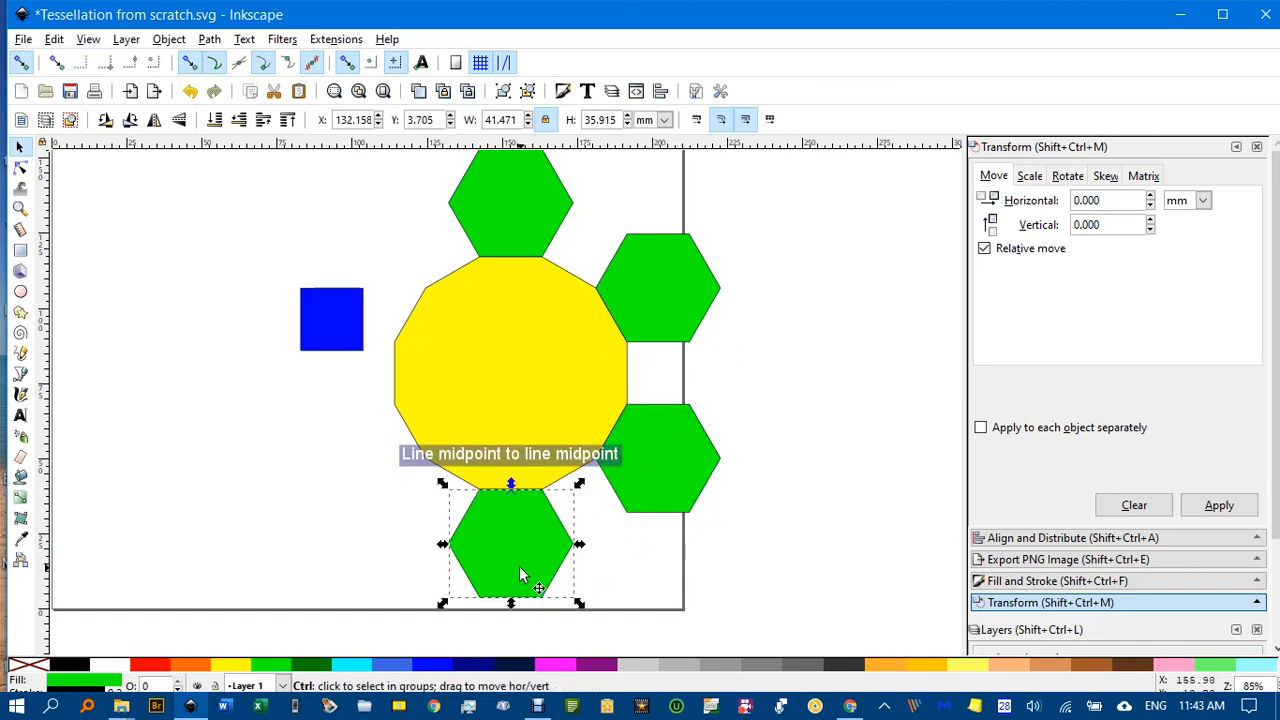
{"action": "left_click_drag", "start_coordinate": [510, 544], "coordinate": [364, 458]}
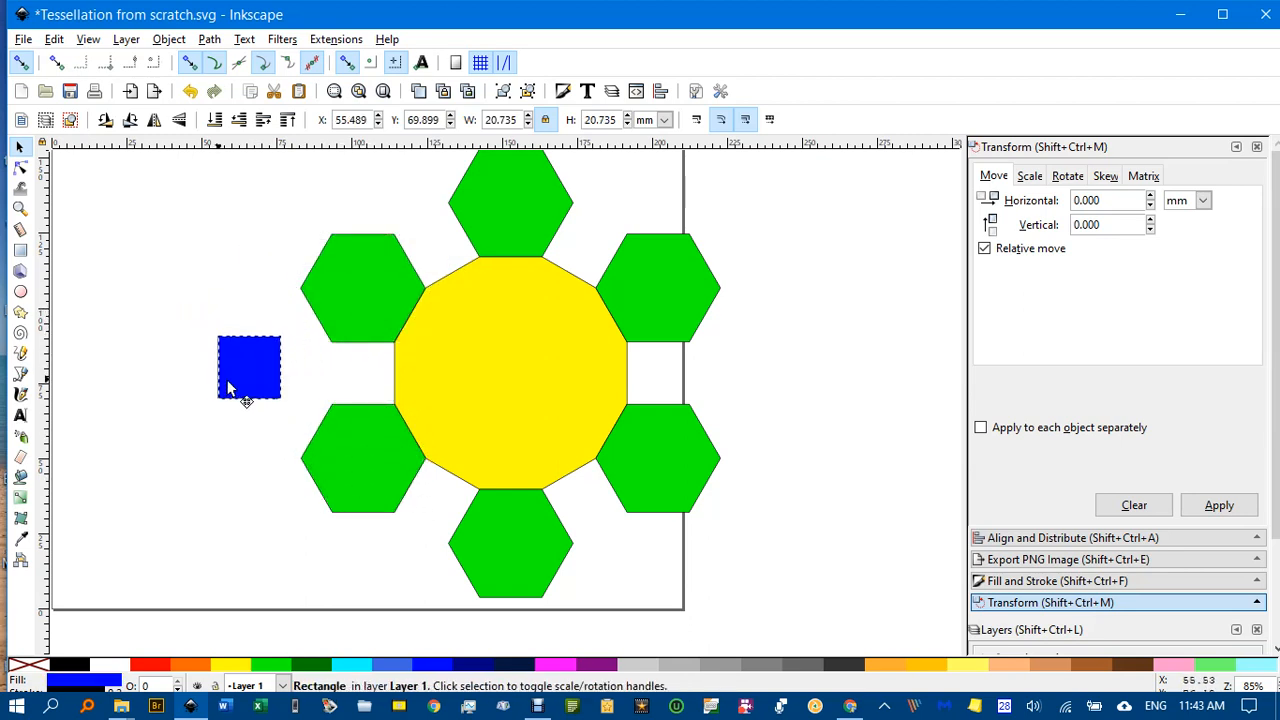
Step: Fit blue squares into the left, right and upper-right gaps, tilting the third to the slant
{"action": "left_click_drag", "start_coordinate": [248, 368], "coordinate": [364, 368]}
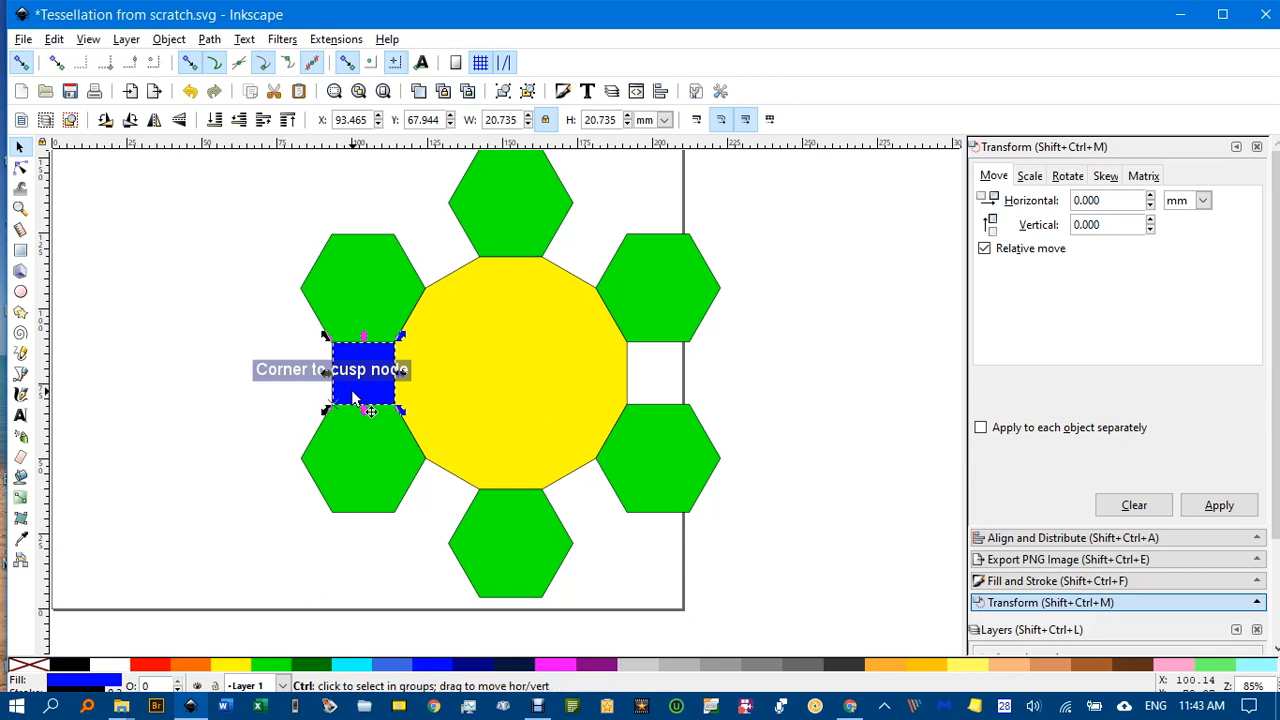
{"action": "left_click_drag", "start_coordinate": [362, 370], "coordinate": [656, 370]}
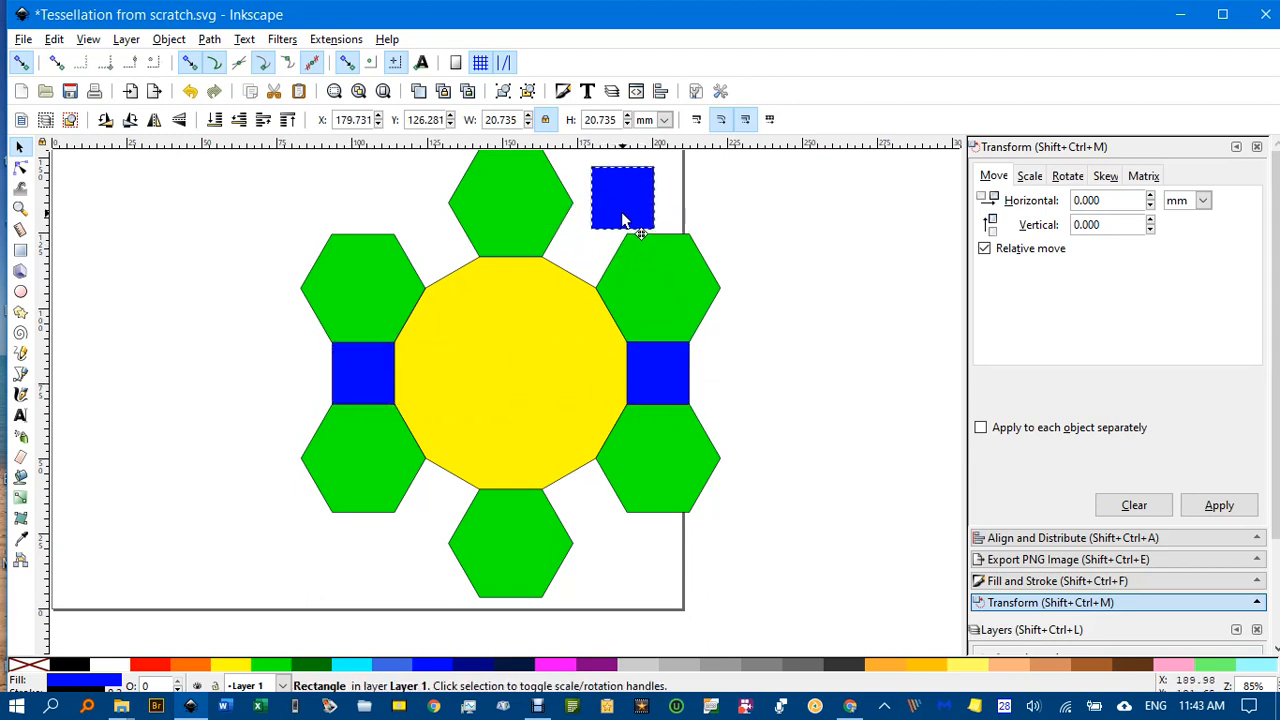
{"action": "left_click_drag", "start_coordinate": [622, 196], "coordinate": [792, 210]}
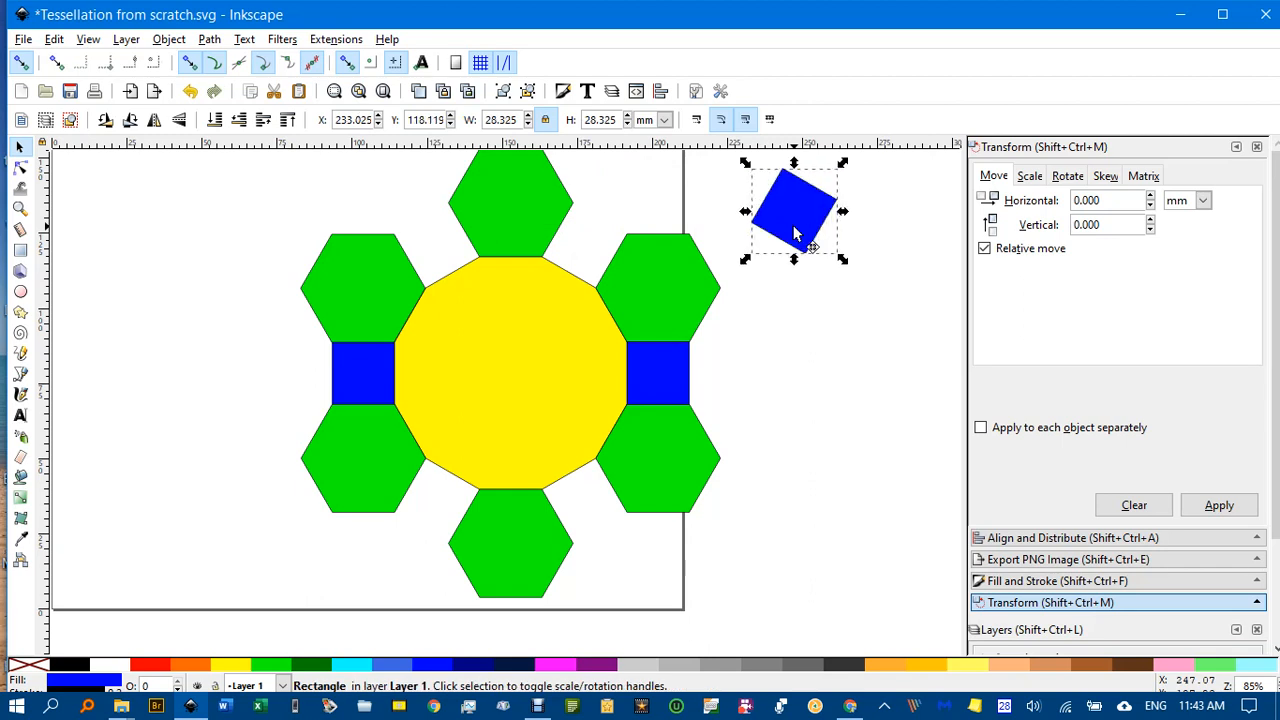
{"action": "left_click_drag", "start_coordinate": [792, 210], "coordinate": [628, 260]}
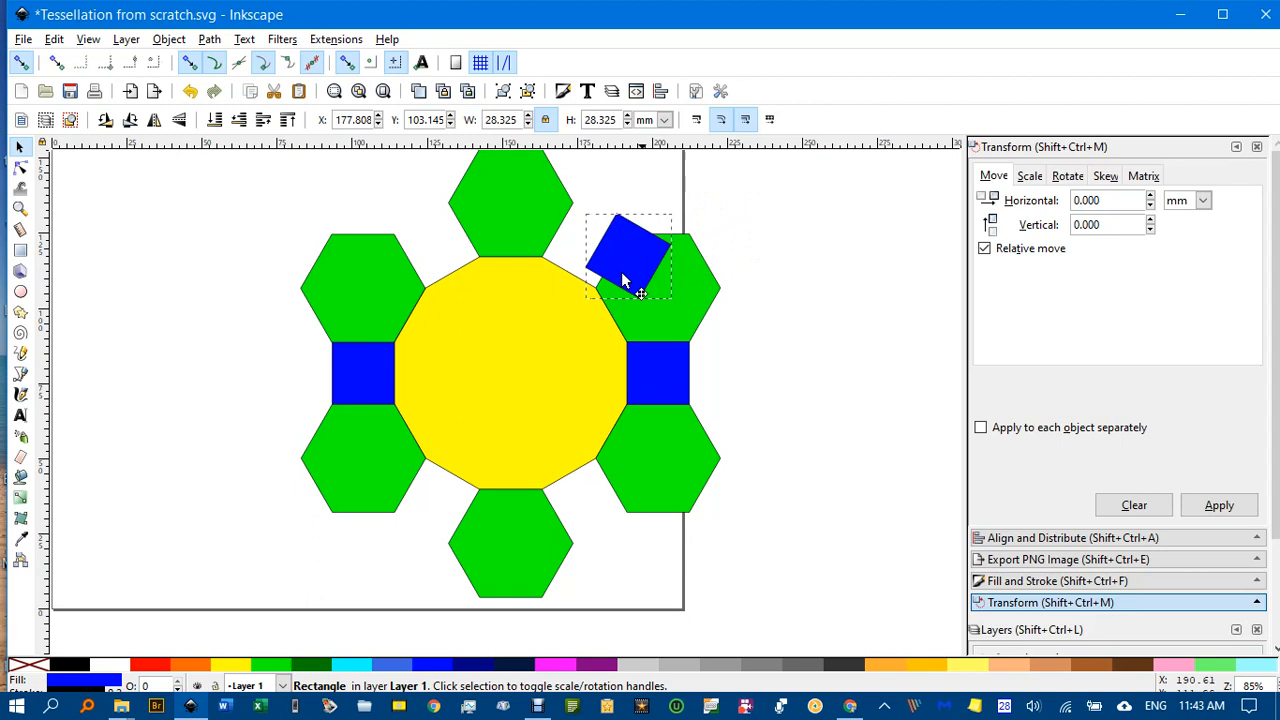
Step: Fit tilted square copies into the upper-left, remaining right and lower-left gaps
{"action": "left_click_drag", "start_coordinate": [624, 256], "coordinate": [584, 270]}
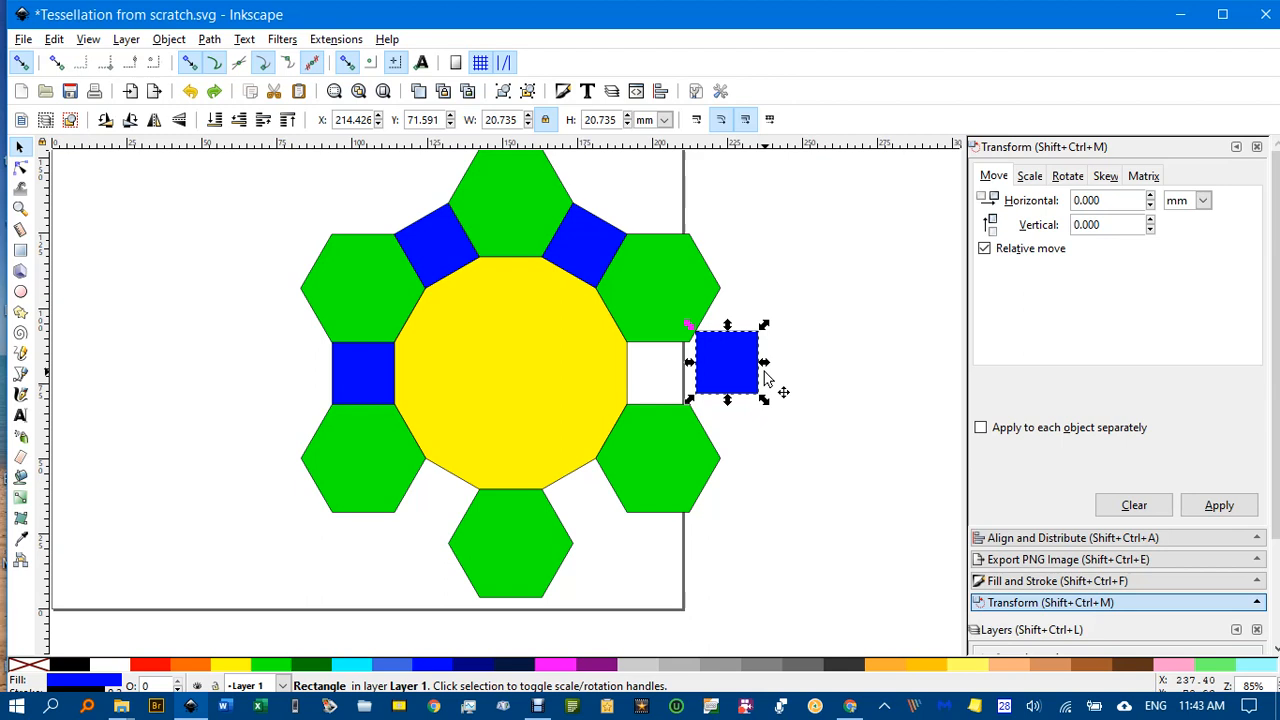
{"action": "left_click_drag", "start_coordinate": [724, 364], "coordinate": [656, 376]}
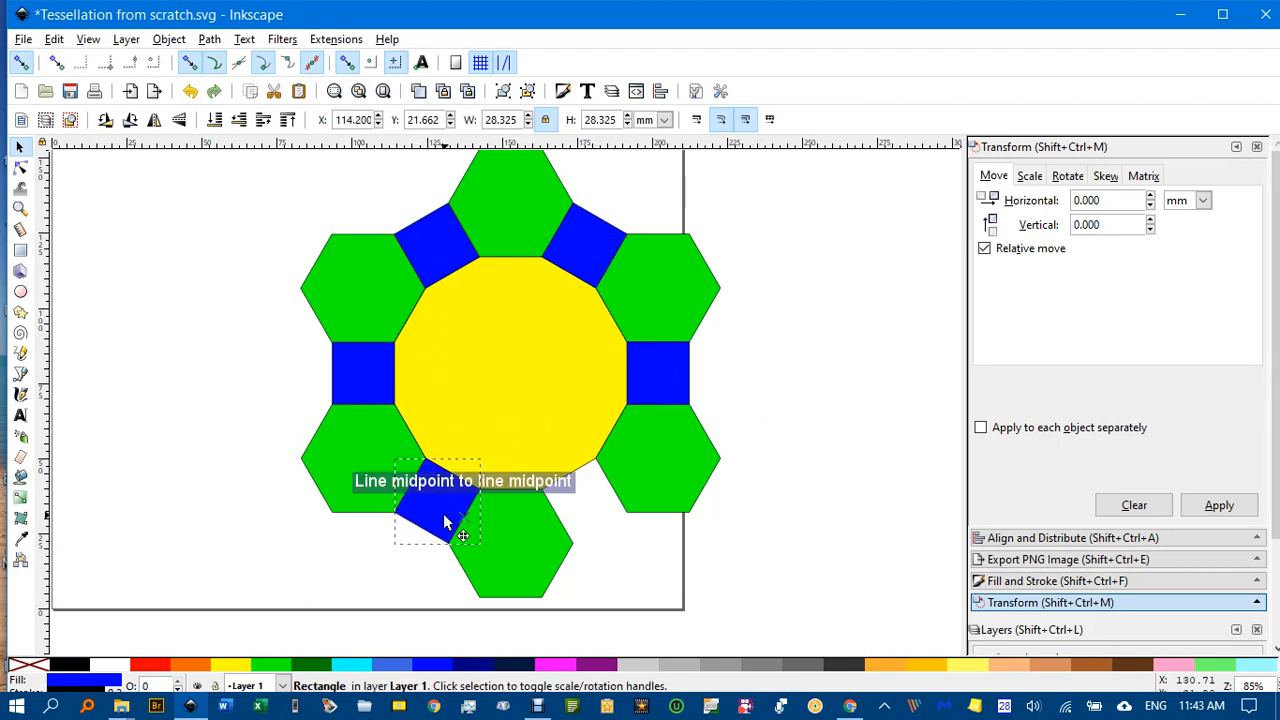
{"action": "left_click_drag", "start_coordinate": [444, 520], "coordinate": [448, 248]}
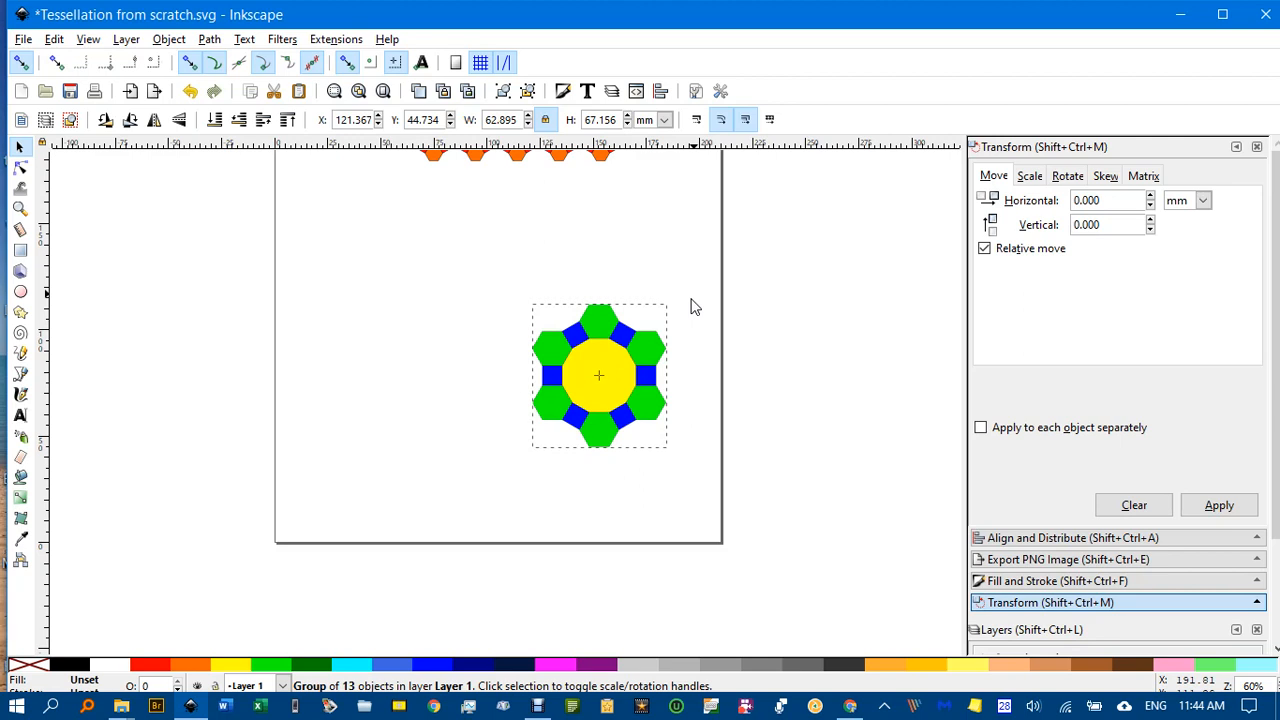
Step: Move the grouped 13-piece rosette to the upper left of the page
{"action": "left_click_drag", "start_coordinate": [598, 376], "coordinate": [388, 308]}
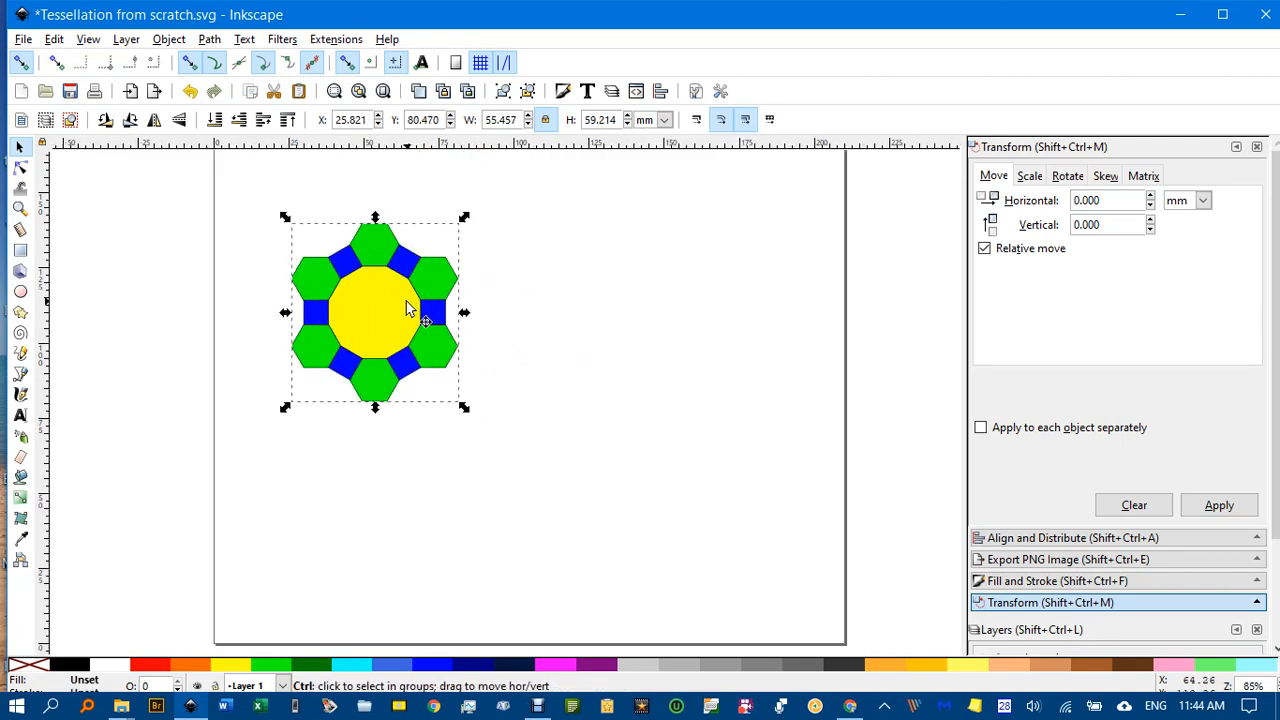
Step: Snap rosette copies edge to edge into a top row and a second row of the tessellation
{"action": "left_click_drag", "start_coordinate": [376, 312], "coordinate": [548, 312]}
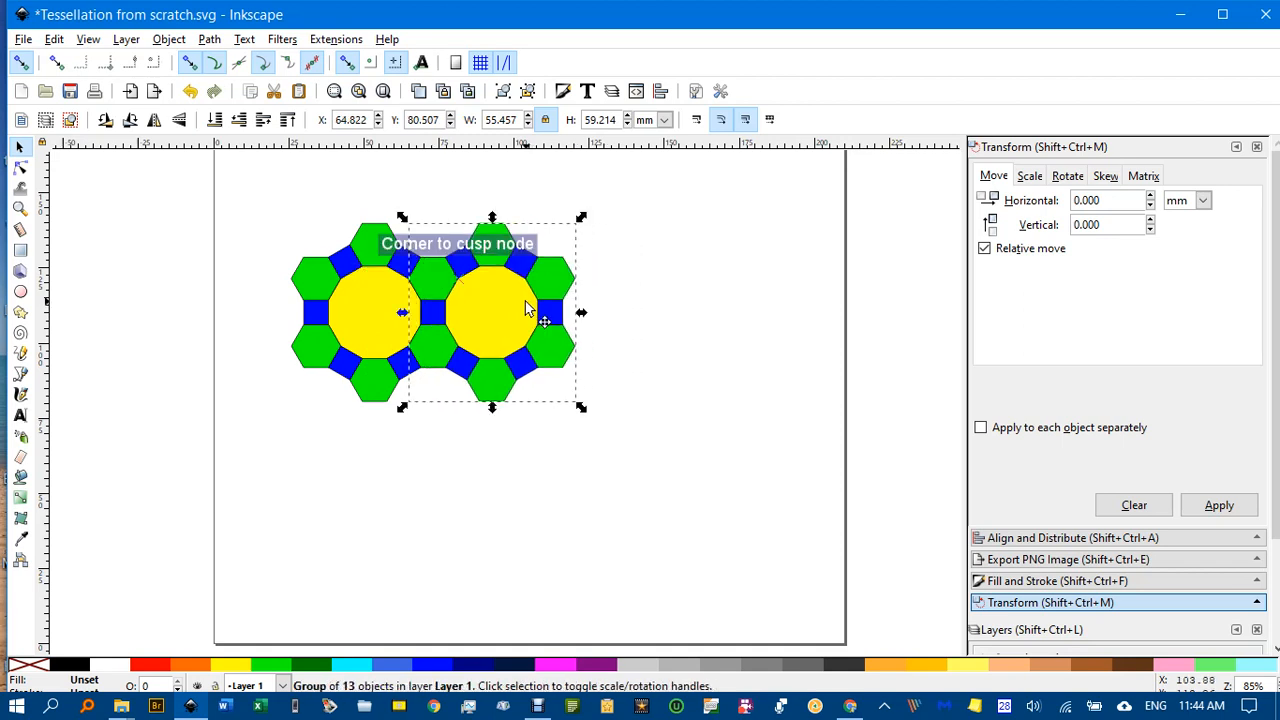
{"action": "left_click_drag", "start_coordinate": [524, 310], "coordinate": [648, 318]}
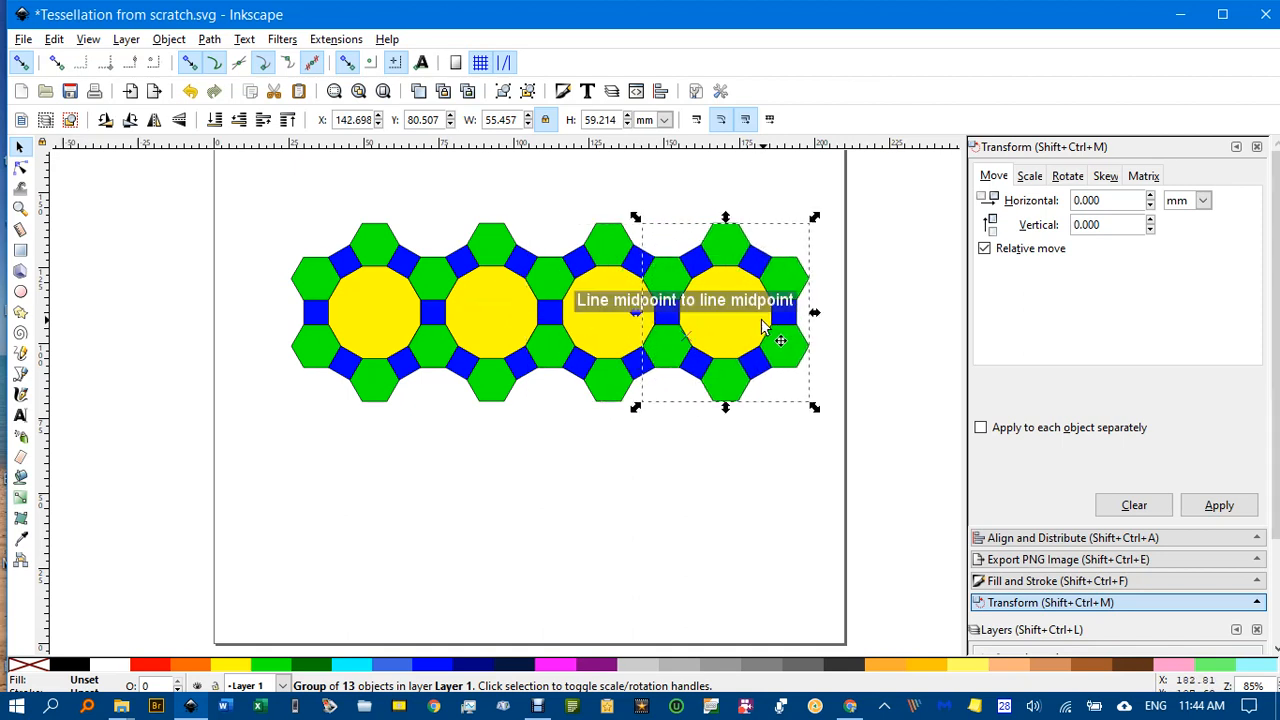
{"action": "mouse_move", "coordinate": [700, 336]}
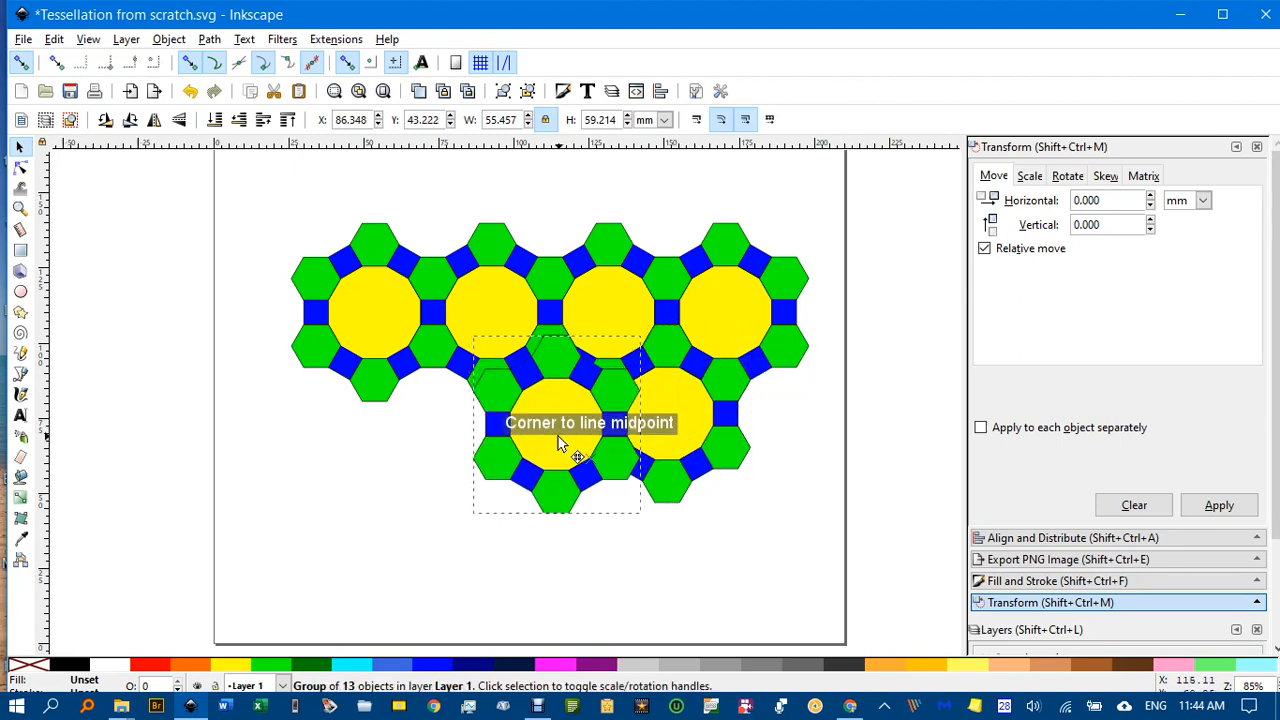
{"action": "left_click_drag", "start_coordinate": [556, 456], "coordinate": [444, 444]}
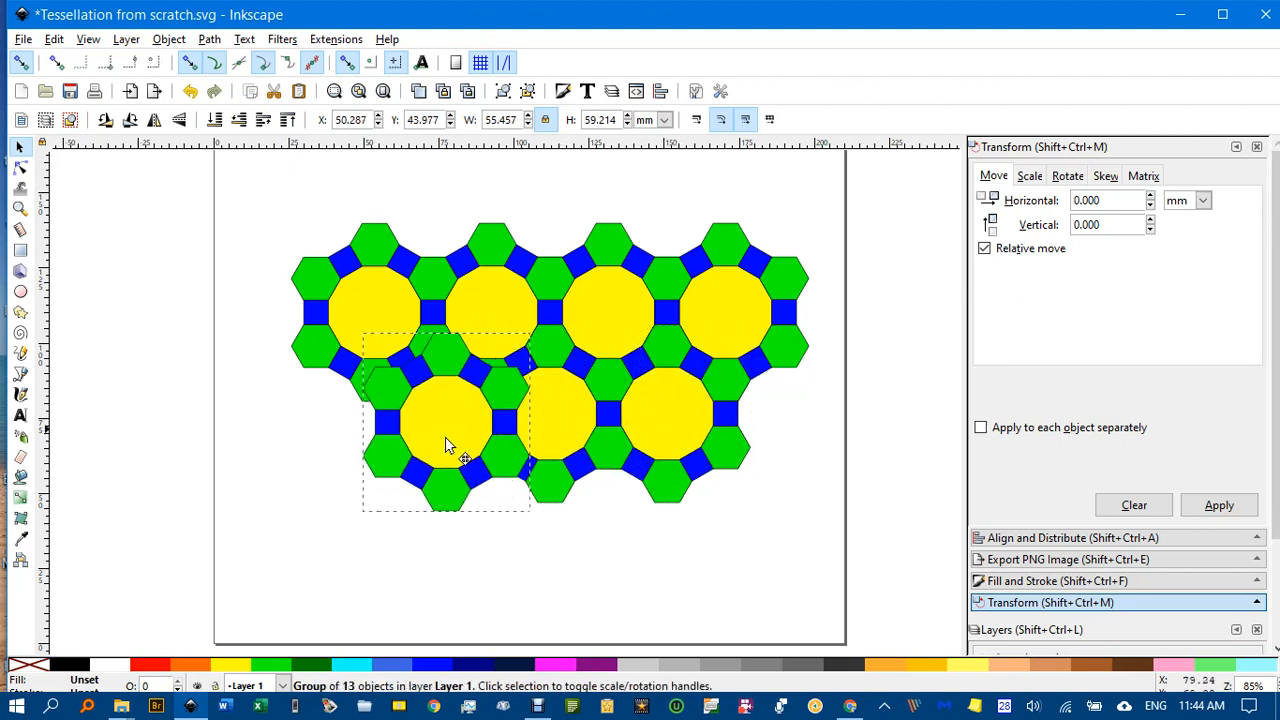
{"action": "left_click_drag", "start_coordinate": [448, 448], "coordinate": [432, 424]}
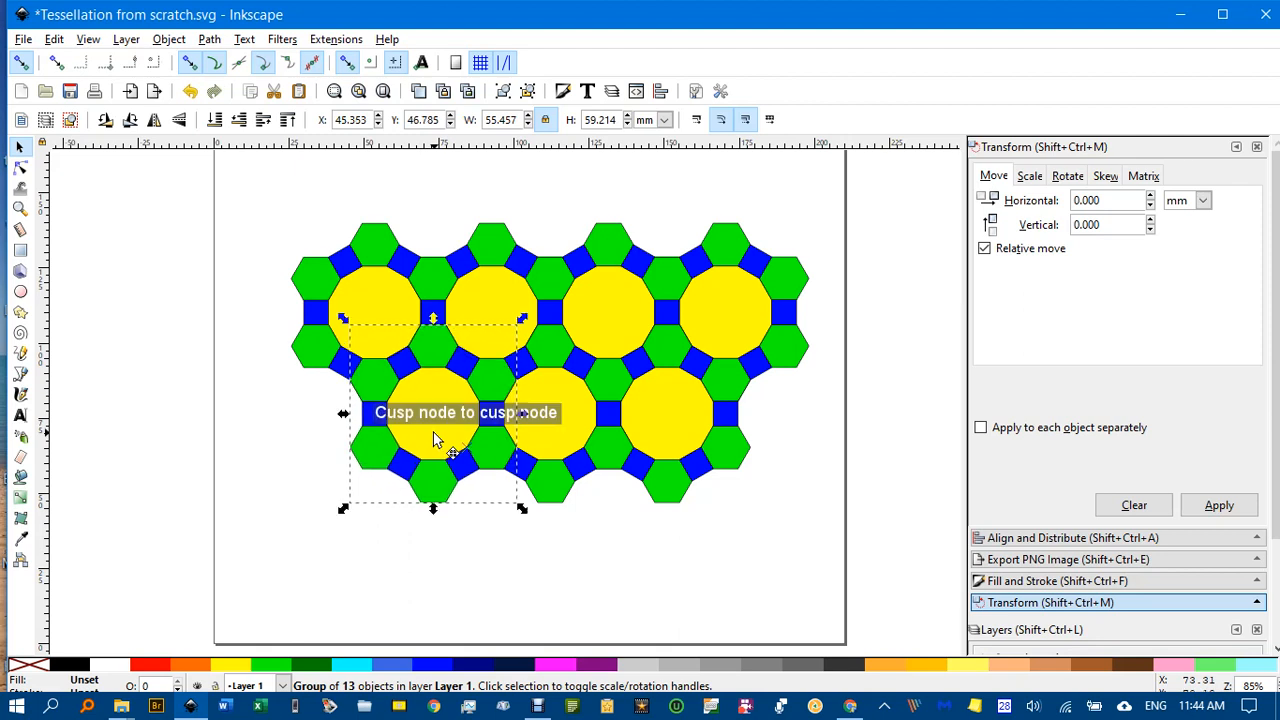
{"action": "left_click", "coordinate": [490, 376]}
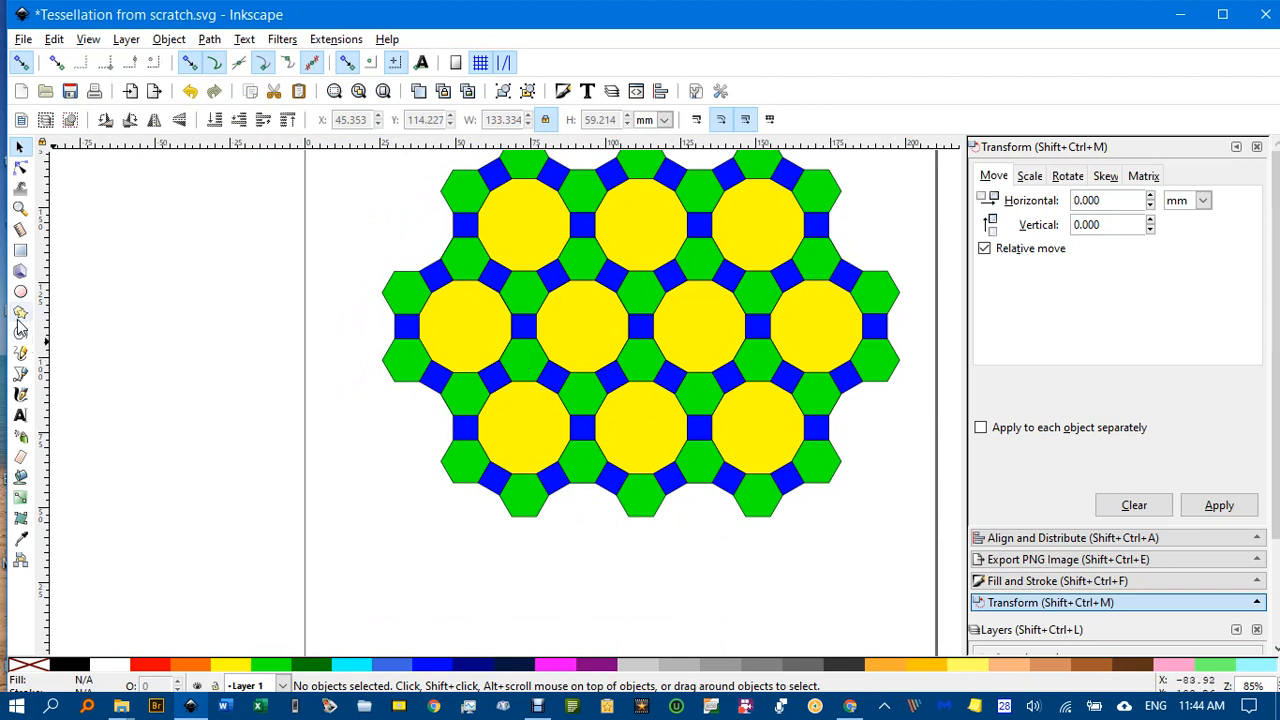
{"action": "mouse_move", "coordinate": [20, 316]}
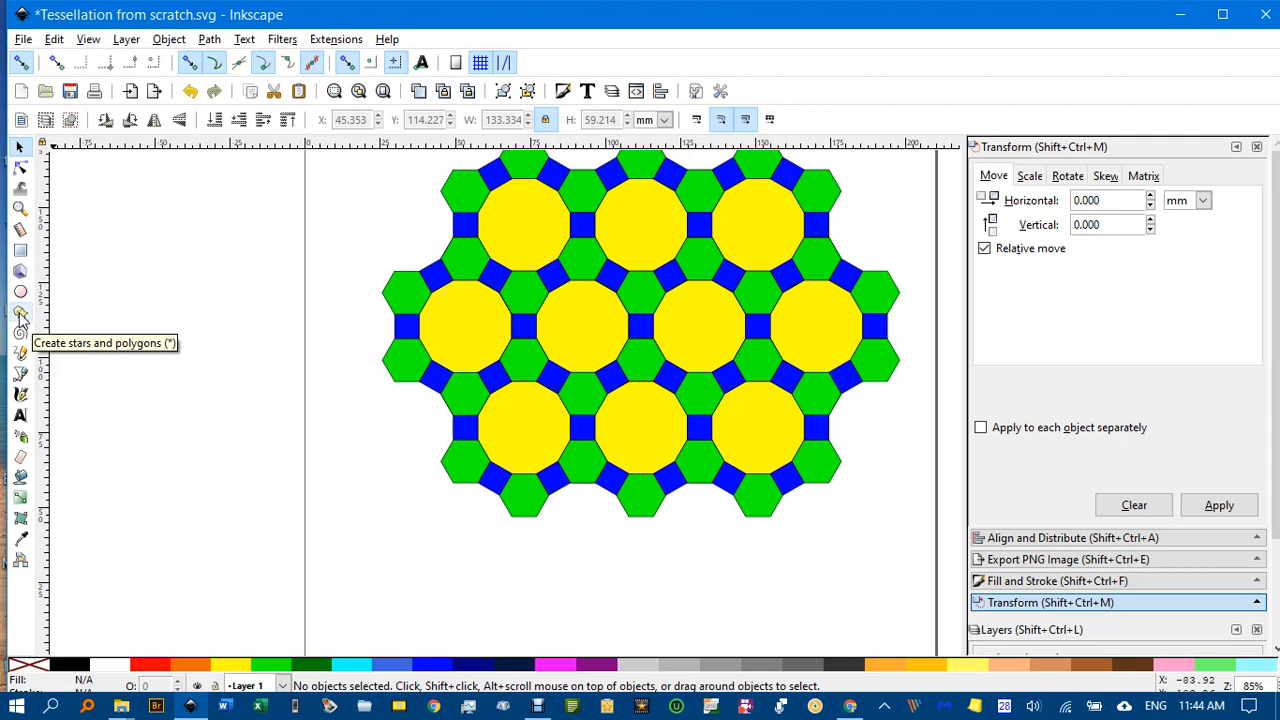
Step: Draw a five-cornered pentagon outline on the empty canvas left of the tessellation
{"action": "left_click", "coordinate": [20, 316]}
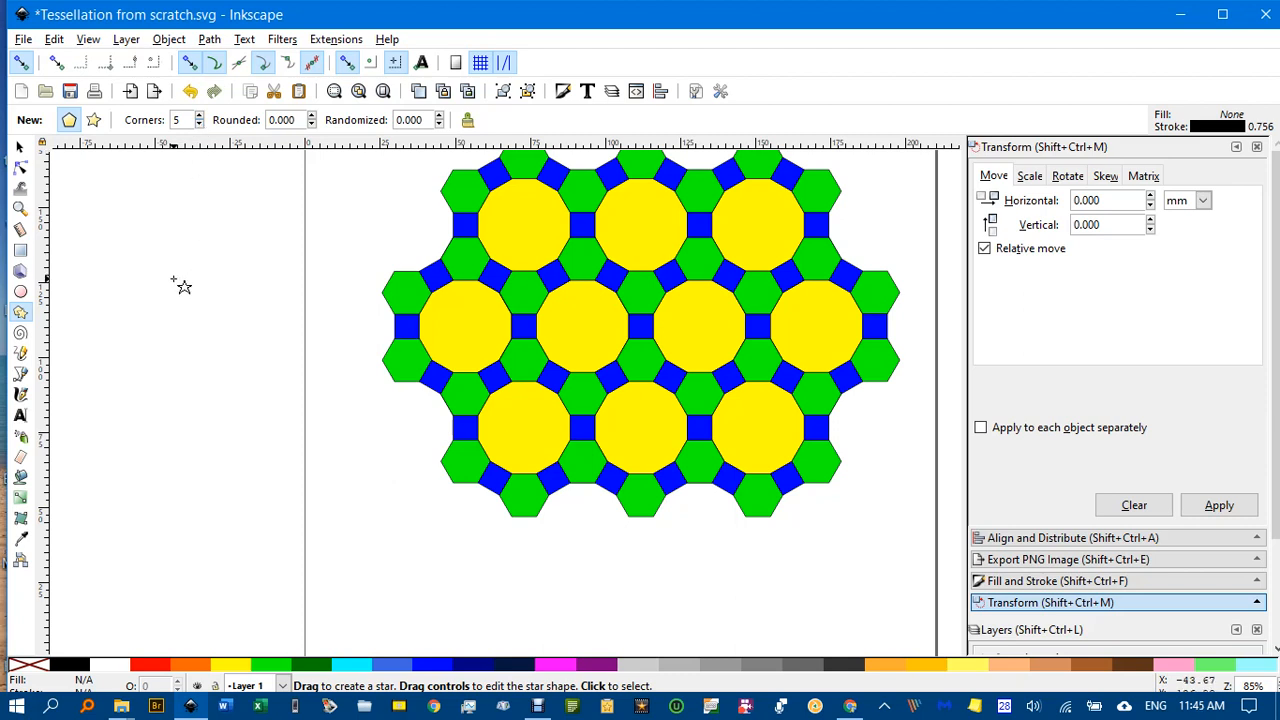
{"action": "left_click_drag", "start_coordinate": [180, 284], "coordinate": [258, 282]}
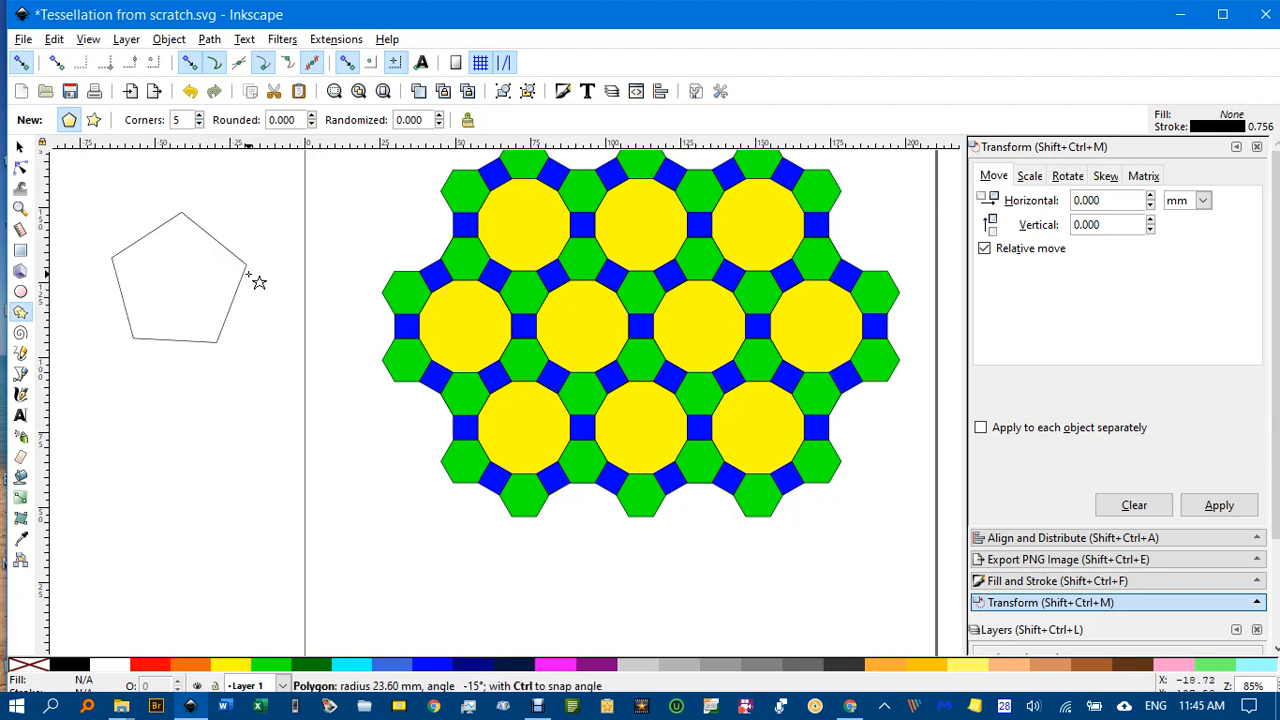